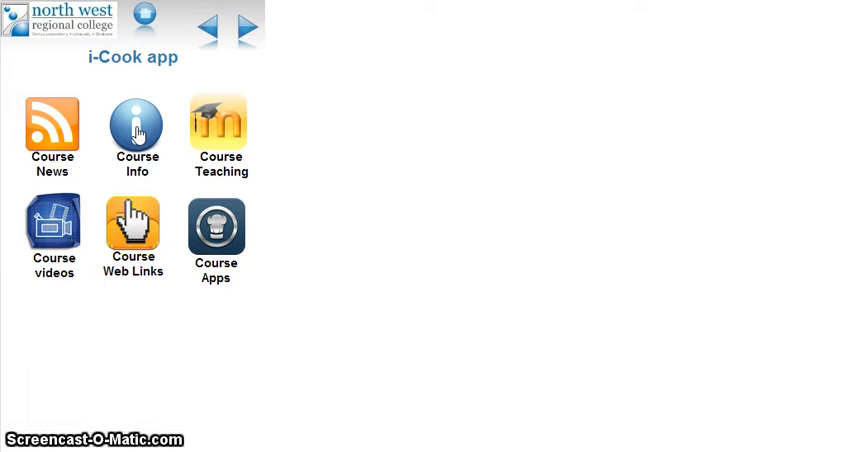
Step: Go from Course Info into Course Information to show the Unit 853–856 pages
{"action": "left_click", "coordinate": [134, 127]}
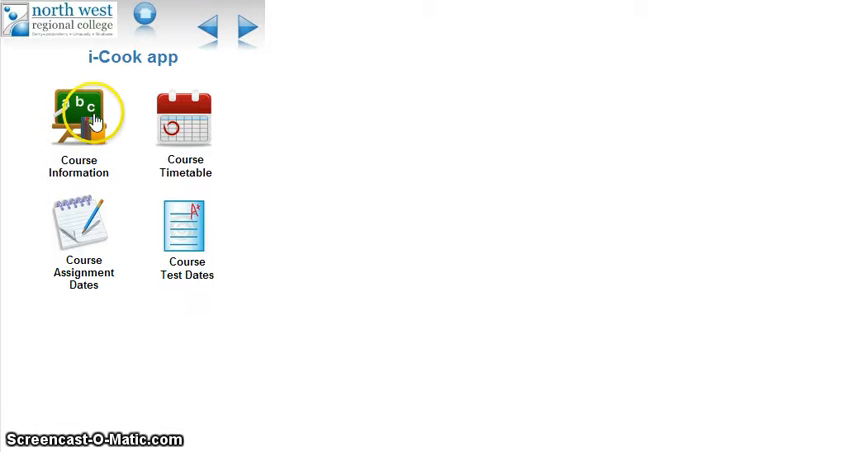
{"action": "left_click", "coordinate": [83, 115]}
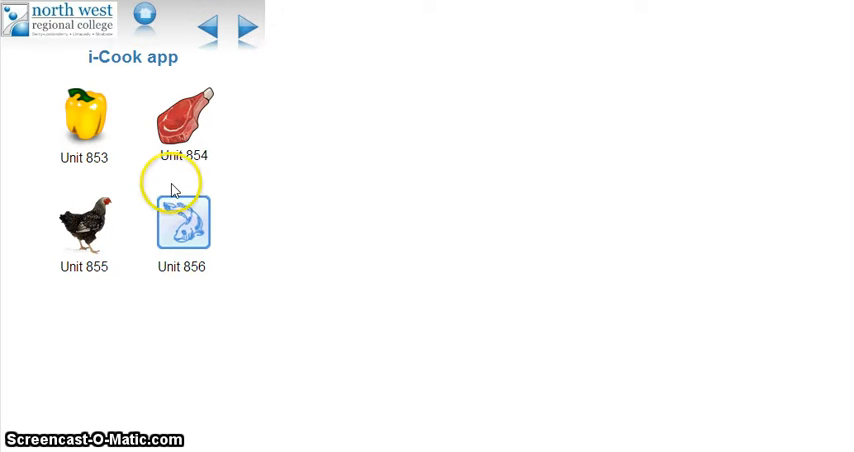
{"action": "mouse_move", "coordinate": [125, 147]}
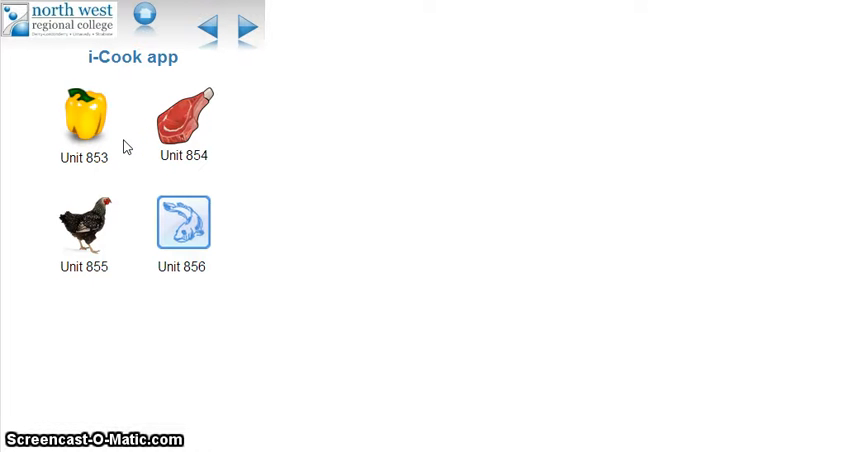
{"action": "left_click", "coordinate": [84, 120]}
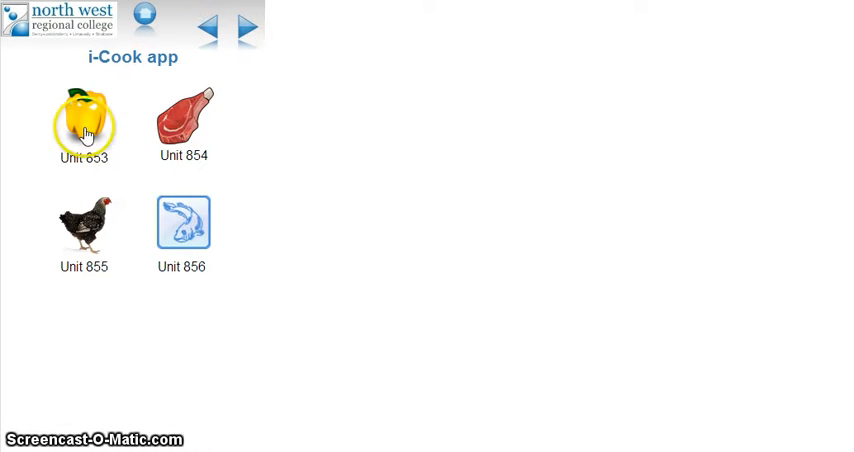
{"action": "mouse_move", "coordinate": [187, 108]}
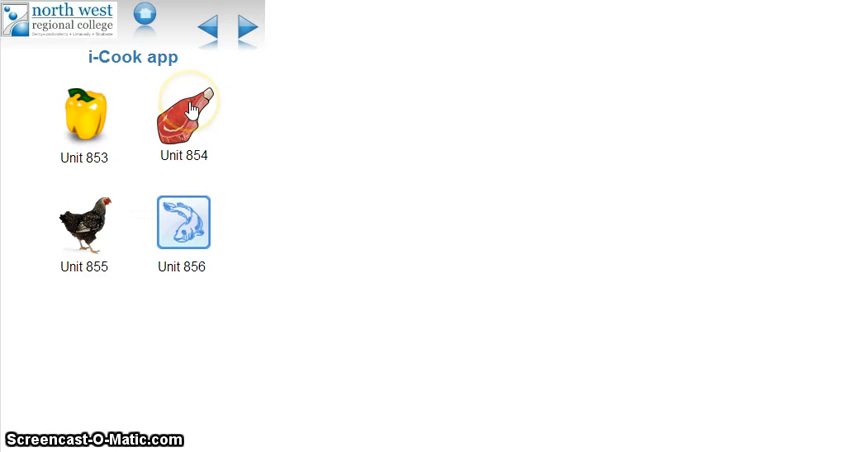
{"action": "mouse_move", "coordinate": [183, 115]}
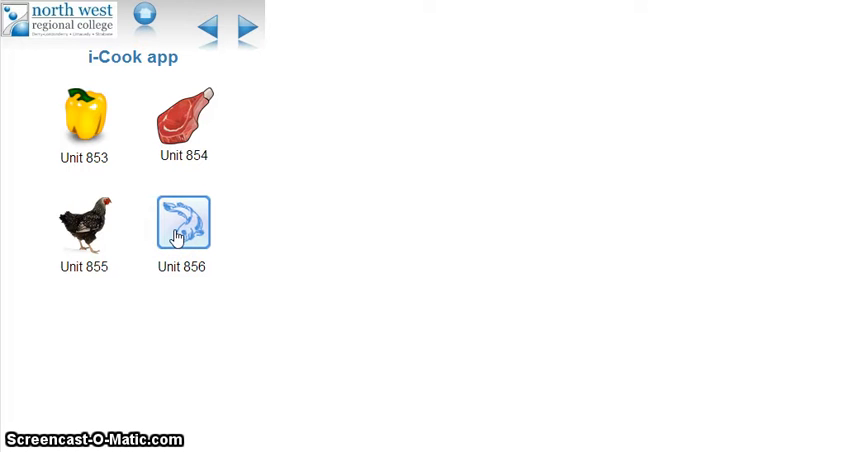
{"action": "left_click", "coordinate": [84, 222]}
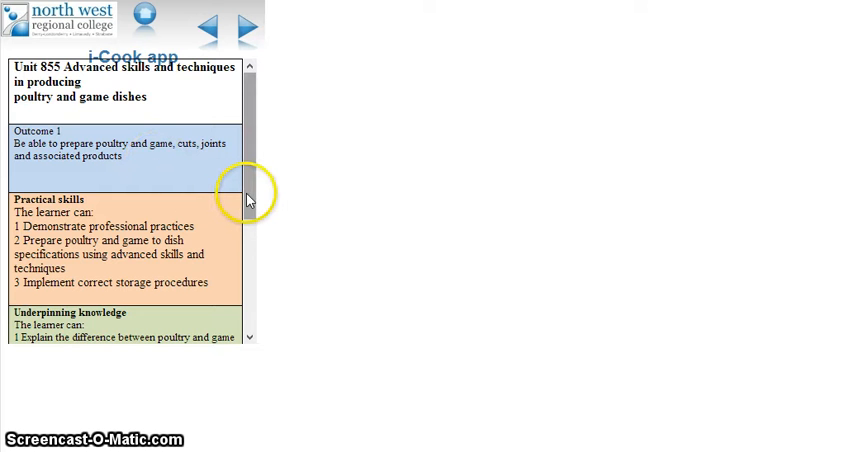
{"action": "scroll", "scroll_direction": "down", "scroll_amount": 3}
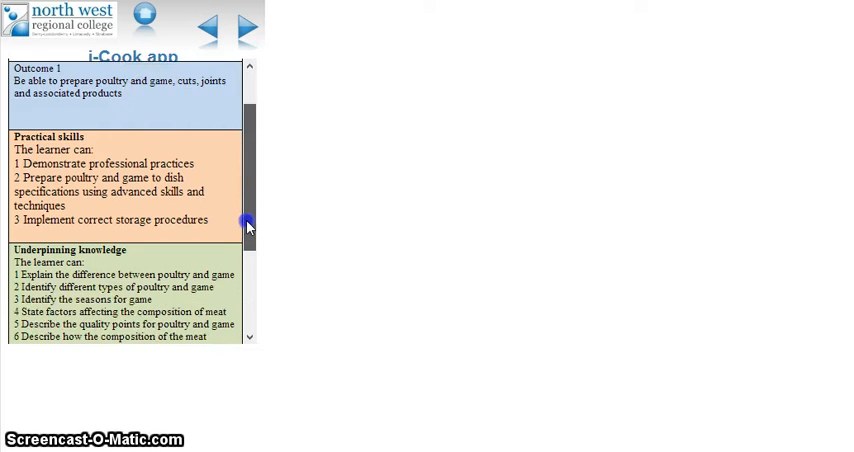
{"action": "scroll", "scroll_direction": "down", "scroll_amount": 3}
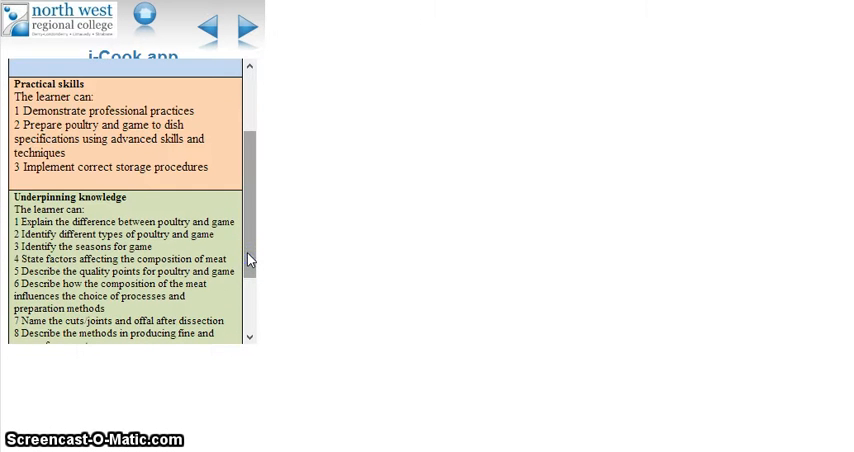
{"action": "scroll", "scroll_direction": "down", "scroll_amount": 3}
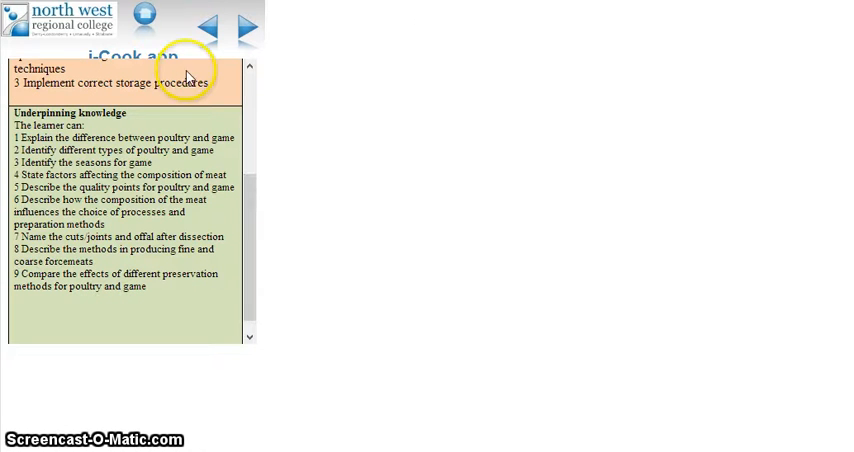
{"action": "left_click", "coordinate": [207, 25]}
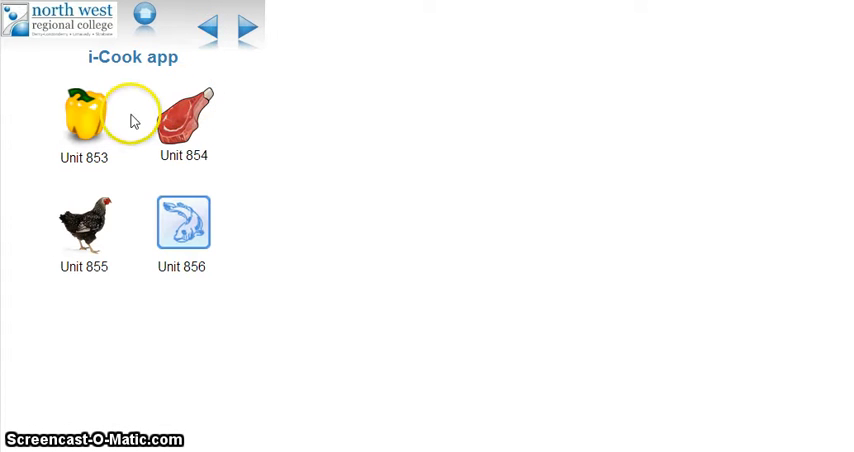
{"action": "left_click", "coordinate": [84, 113]}
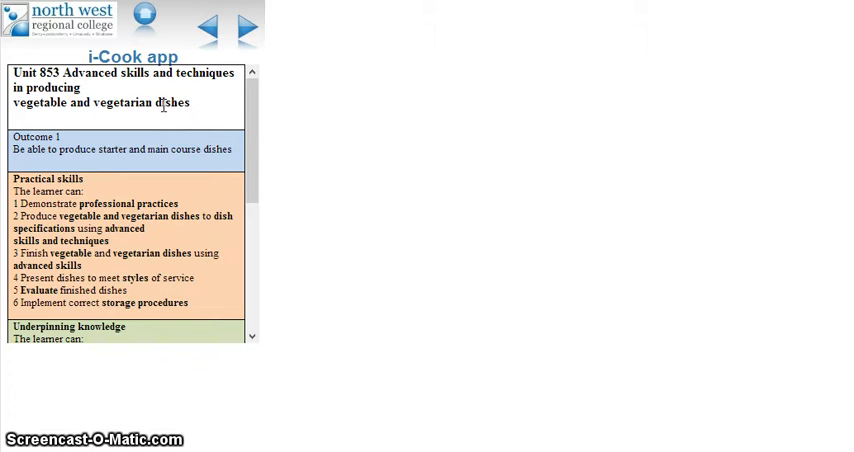
{"action": "mouse_move", "coordinate": [203, 119]}
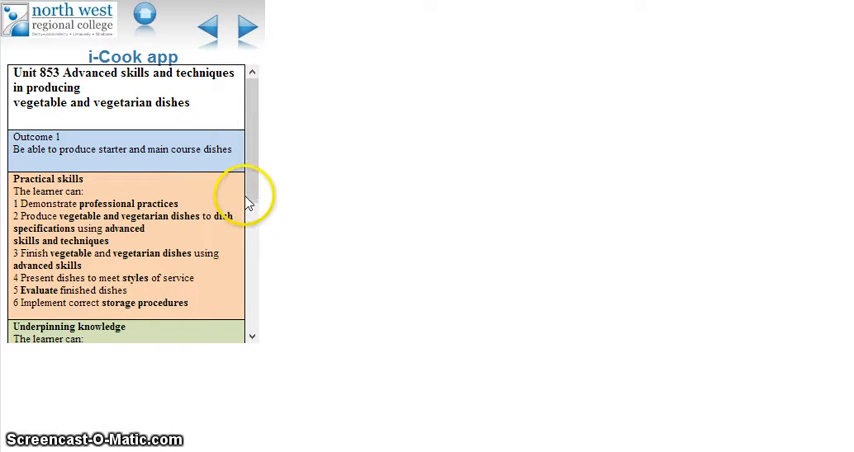
{"action": "scroll", "scroll_direction": "down", "scroll_amount": 3}
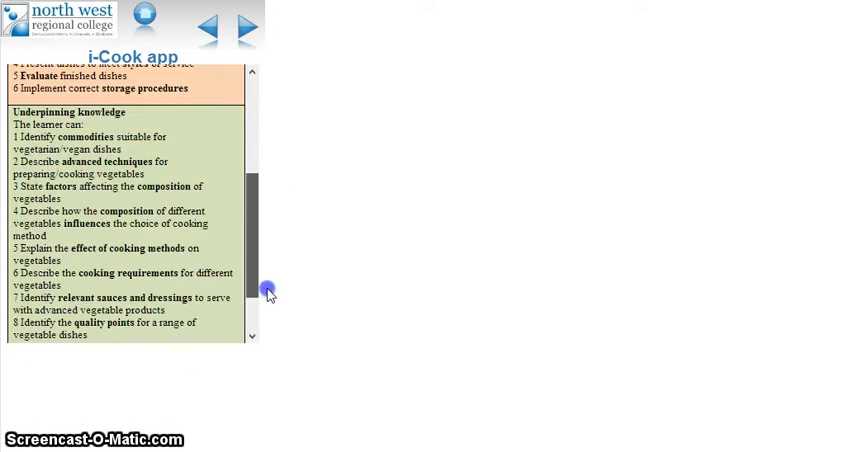
{"action": "scroll", "scroll_direction": "down", "scroll_amount": 3}
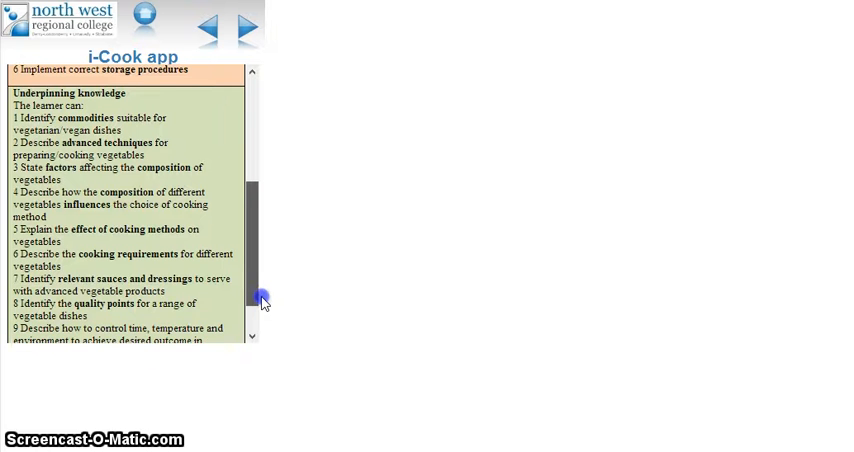
{"action": "scroll", "scroll_direction": "down", "scroll_amount": 3}
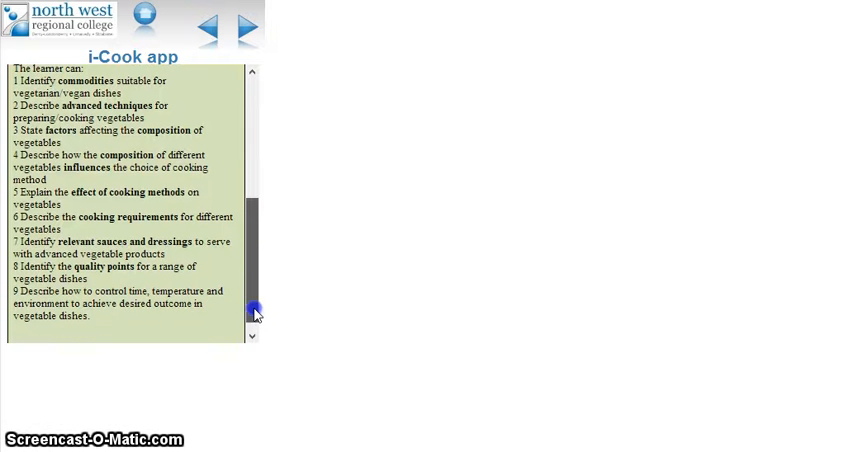
{"action": "left_click", "coordinate": [204, 27]}
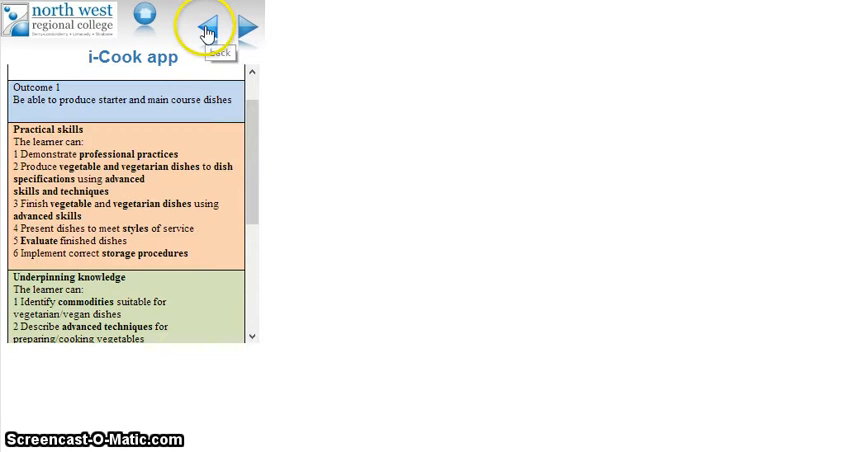
{"action": "left_click", "coordinate": [207, 25]}
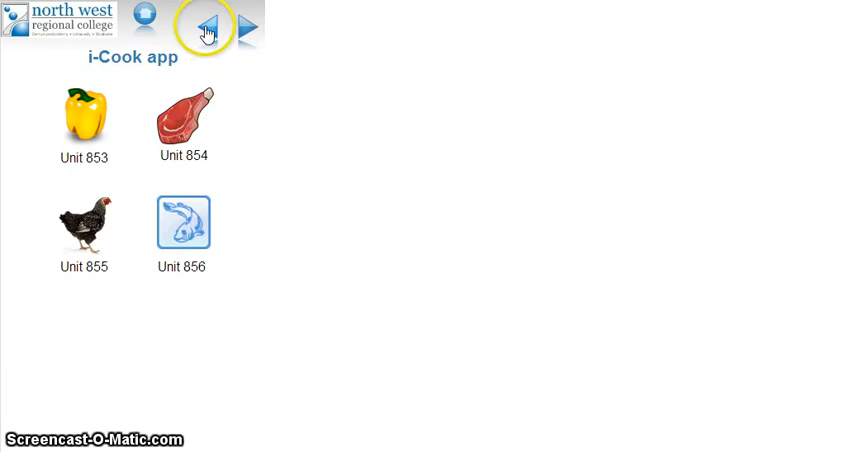
Step: View Monday's sessions in the course timetable, then return to the Course Information menu
{"action": "left_click", "coordinate": [204, 25]}
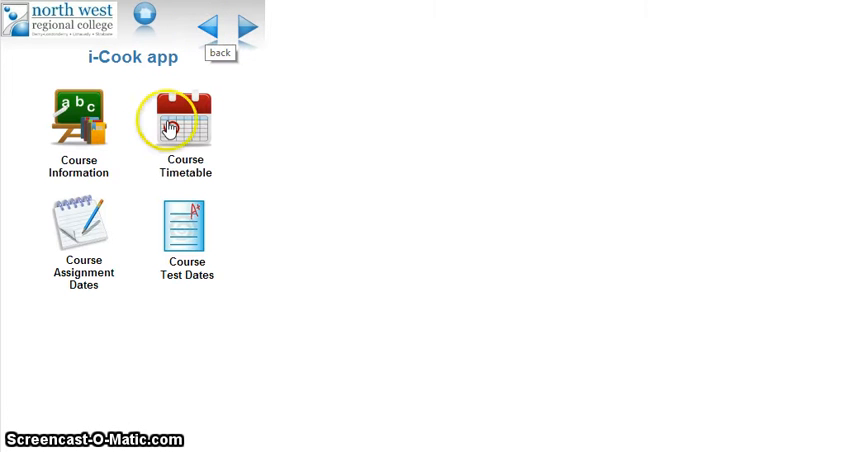
{"action": "left_click", "coordinate": [183, 123]}
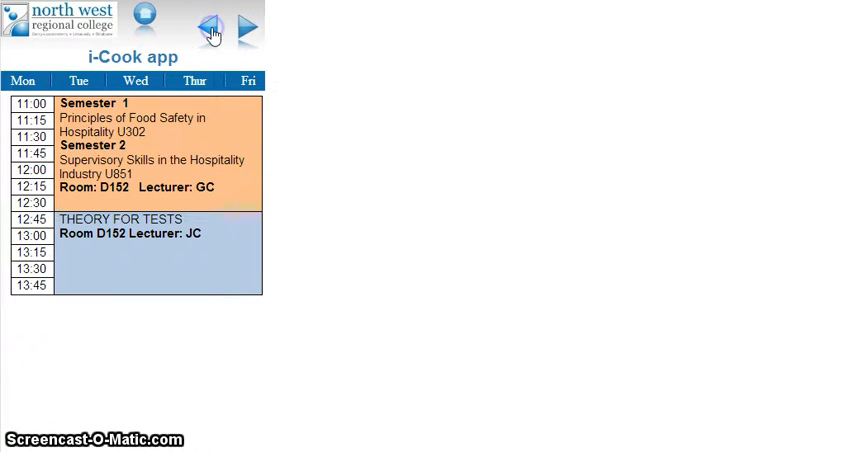
{"action": "left_click", "coordinate": [210, 28]}
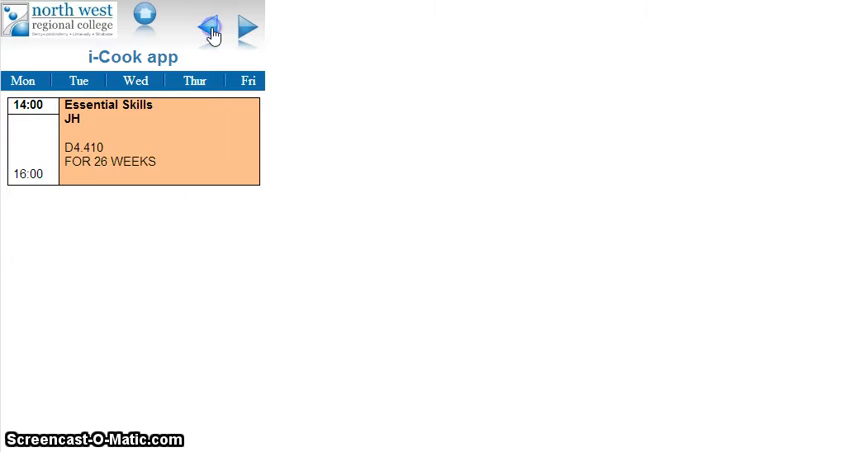
{"action": "left_click", "coordinate": [210, 30]}
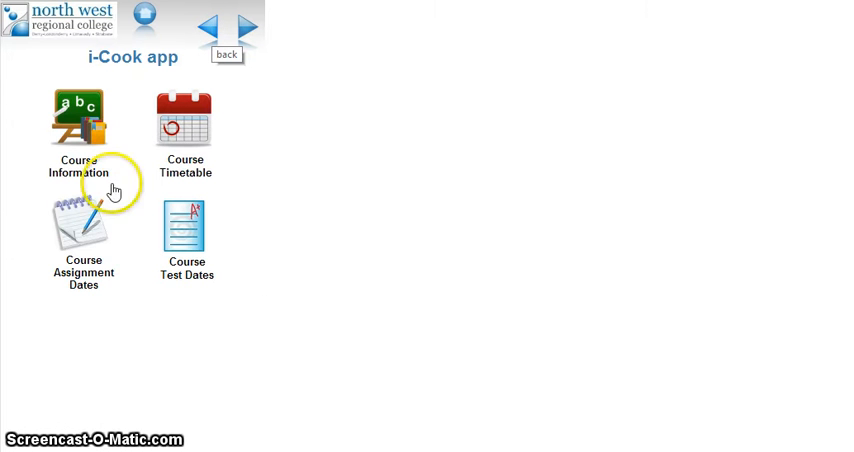
Step: Review course assignment dates for units 851, 852 and 863, then return to Course Apps
{"action": "left_click", "coordinate": [83, 230]}
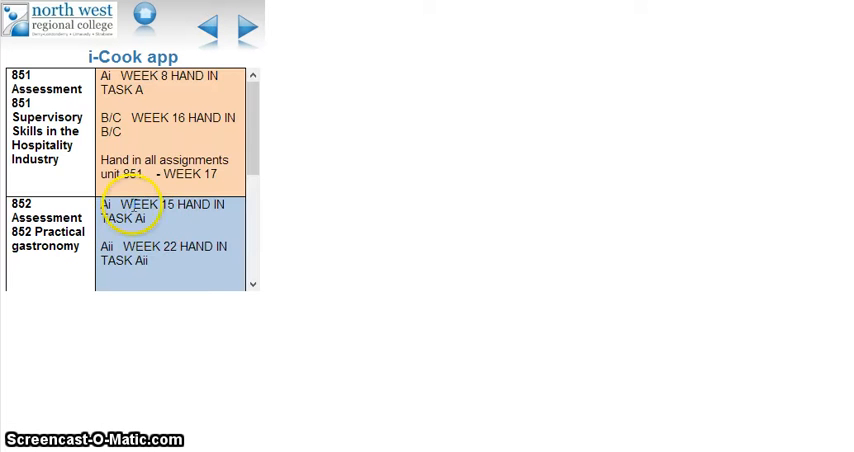
{"action": "mouse_move", "coordinate": [88, 188]}
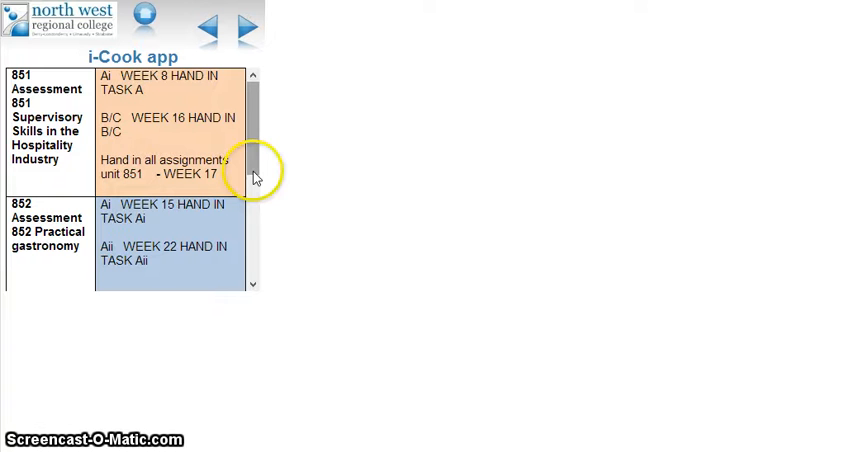
{"action": "scroll", "scroll_direction": "down", "scroll_amount": 3}
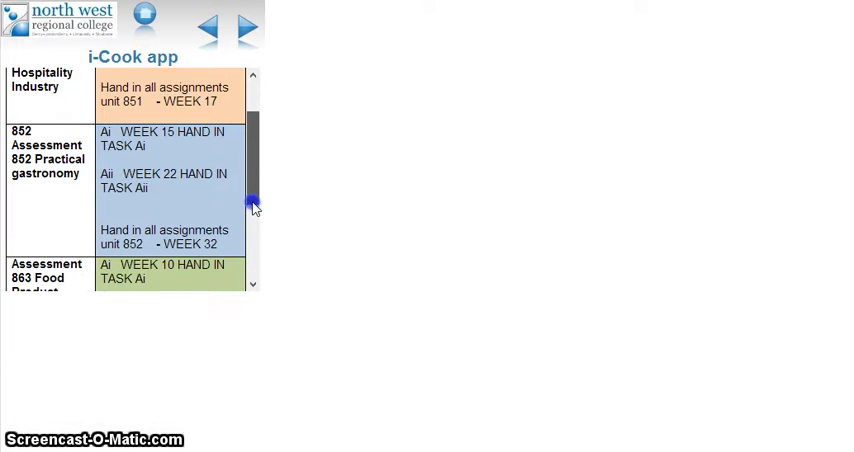
{"action": "scroll", "scroll_direction": "down", "scroll_amount": 3}
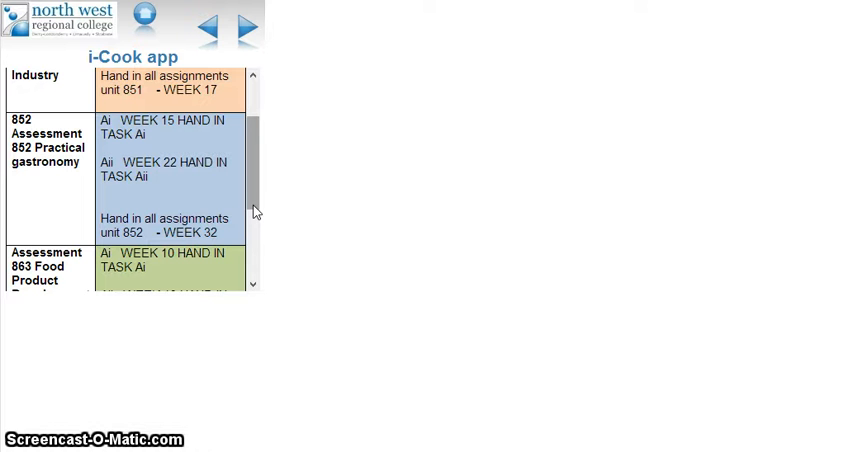
{"action": "mouse_move", "coordinate": [219, 28]}
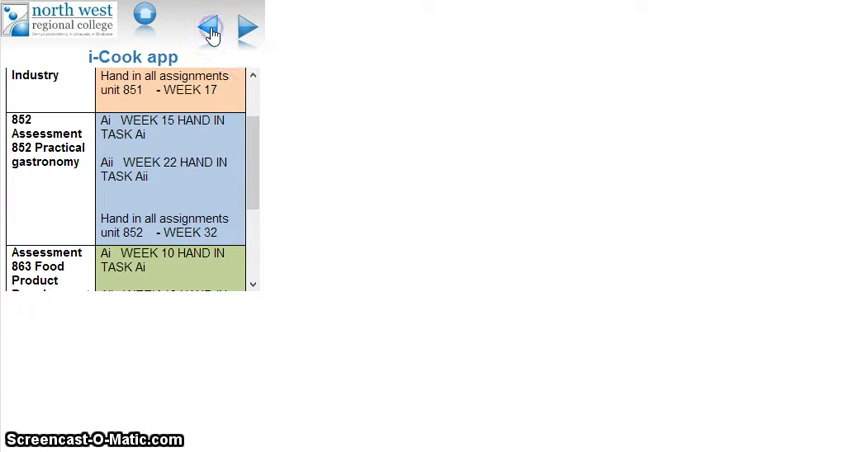
{"action": "left_click", "coordinate": [208, 27]}
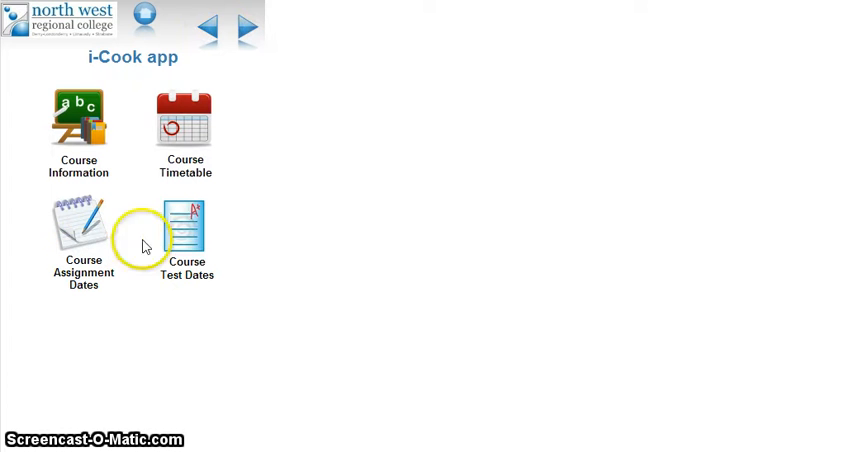
{"action": "mouse_move", "coordinate": [188, 243]}
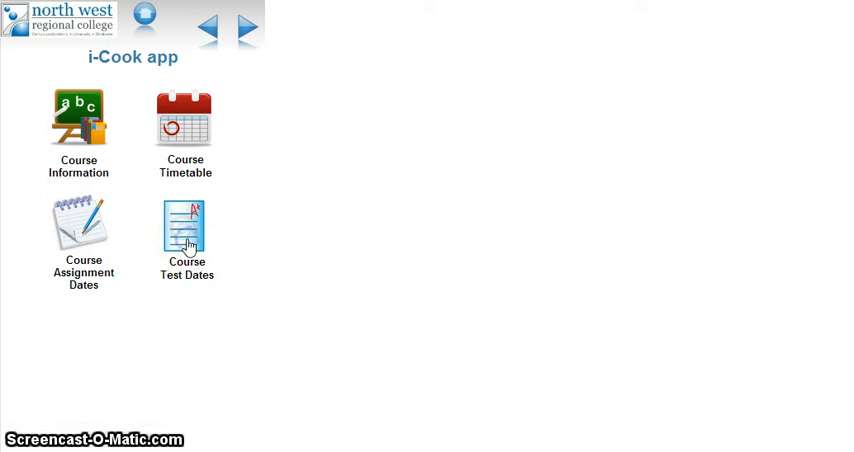
{"action": "left_click", "coordinate": [186, 225]}
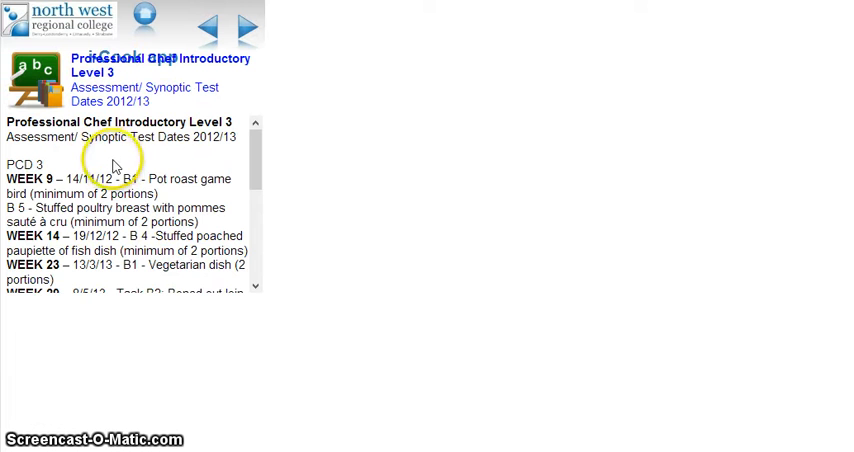
{"action": "mouse_move", "coordinate": [177, 155]}
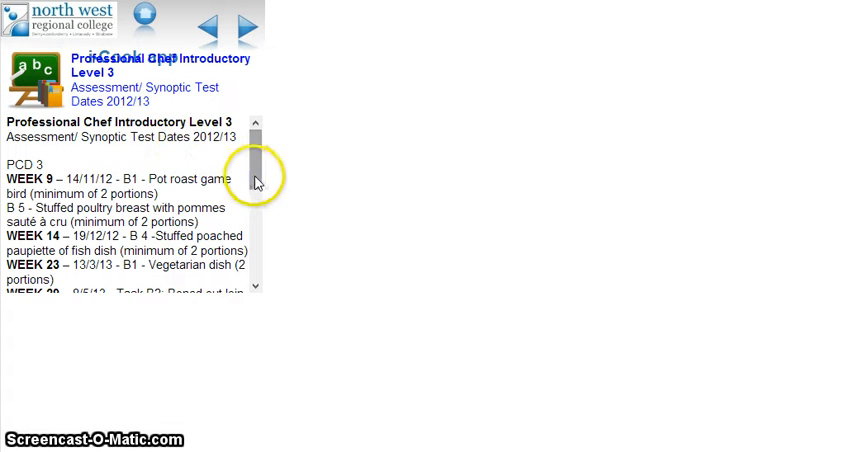
{"action": "scroll", "scroll_direction": "down", "scroll_amount": 3}
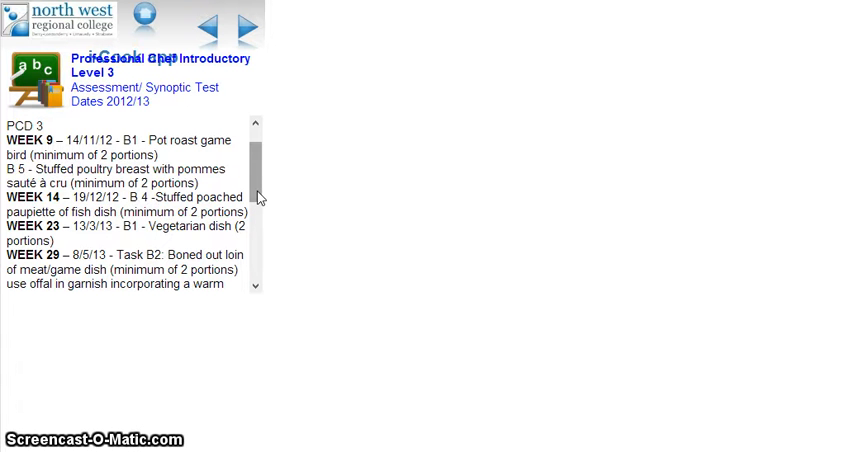
{"action": "scroll", "scroll_direction": "down", "scroll_amount": 3}
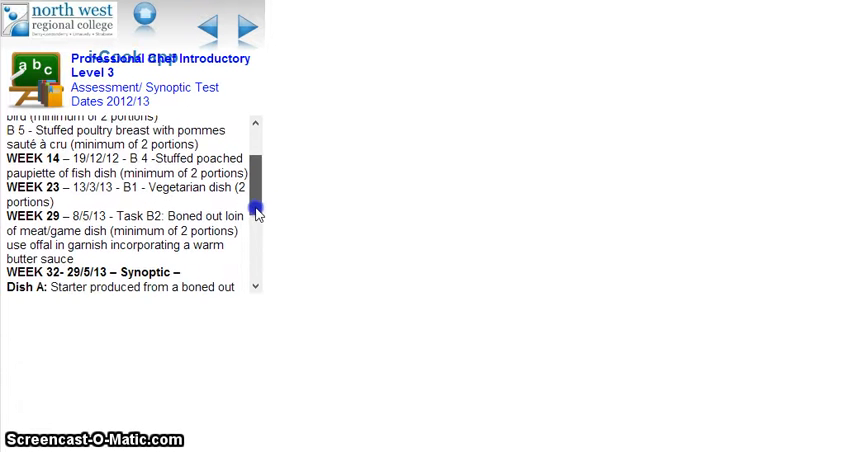
{"action": "scroll", "scroll_direction": "down", "scroll_amount": 3}
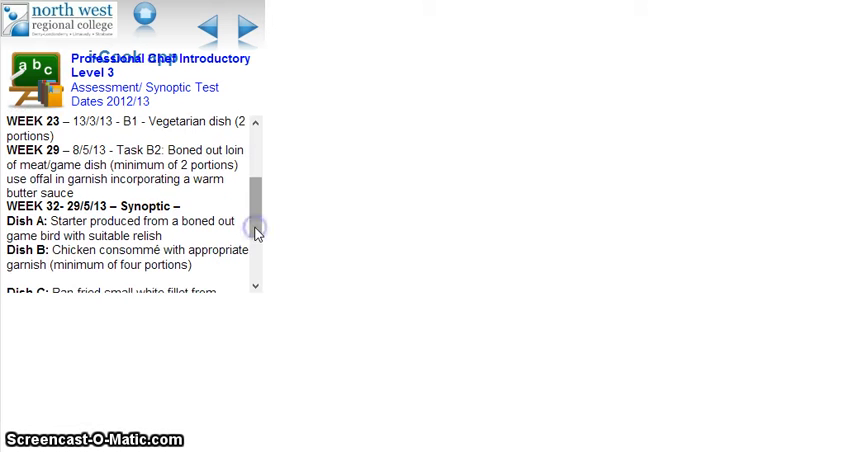
{"action": "scroll", "scroll_direction": "down", "scroll_amount": 3}
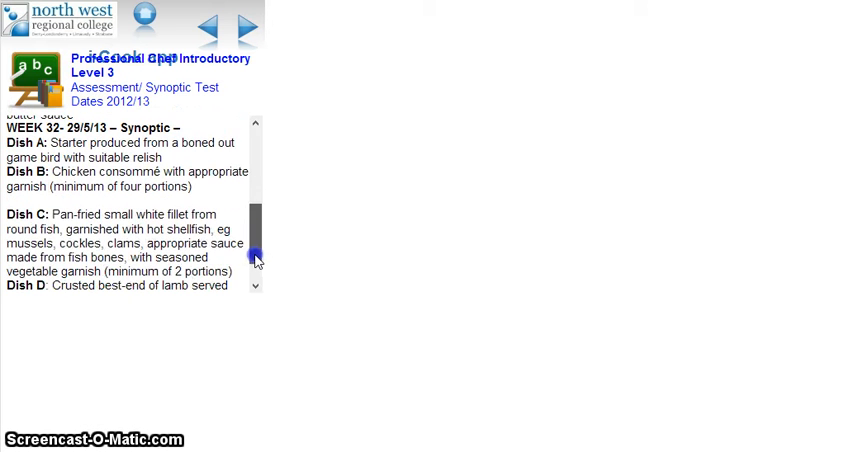
{"action": "left_click", "coordinate": [204, 24]}
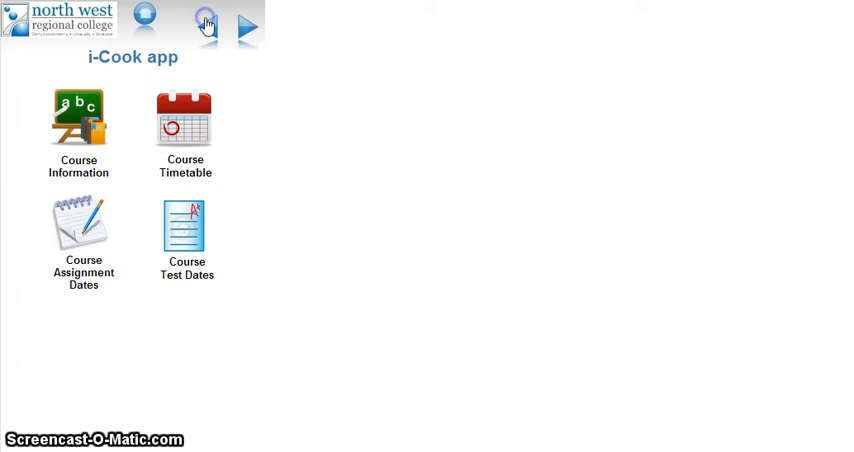
Step: Go back to the i-Cook main menu of news, info, teaching, videos, links and apps
{"action": "left_click", "coordinate": [207, 25]}
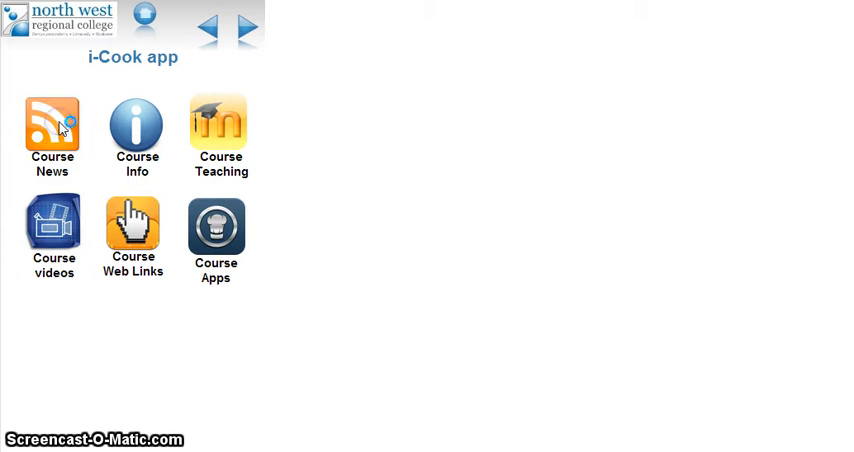
Step: Open Course News to list the course, hospitality and restaurant RSS feeds
{"action": "left_click", "coordinate": [52, 128]}
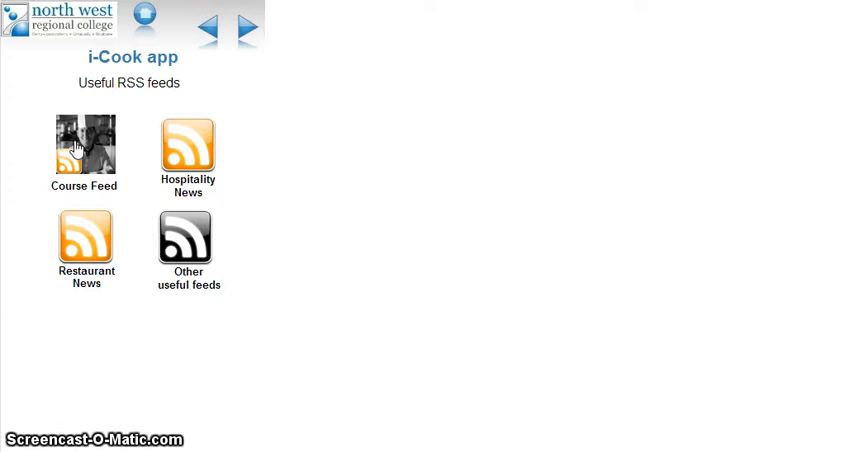
{"action": "mouse_move", "coordinate": [195, 145]}
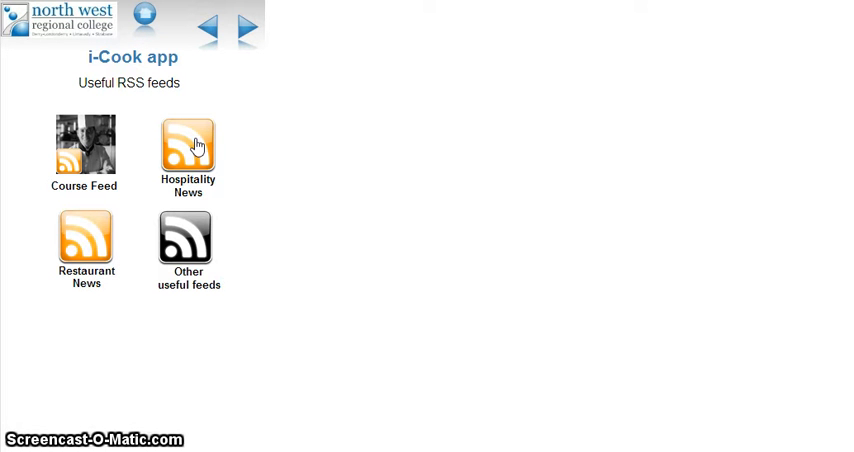
{"action": "mouse_move", "coordinate": [207, 25]}
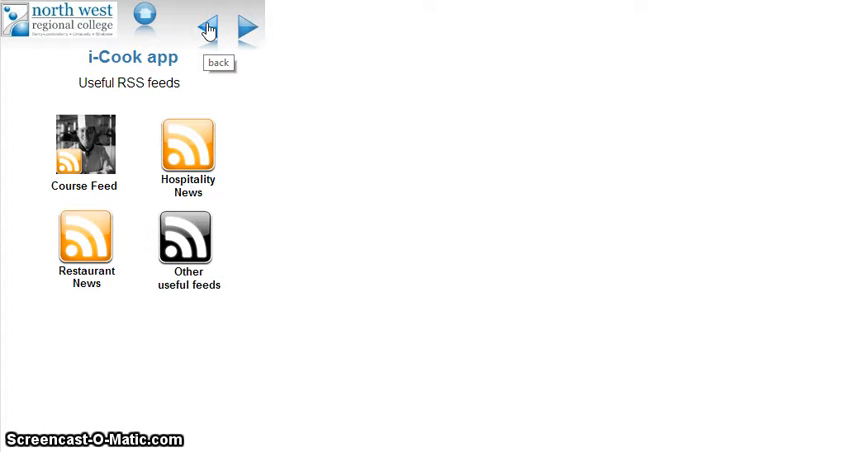
Step: Go back to the i-Cook main course menu
{"action": "left_click", "coordinate": [205, 27]}
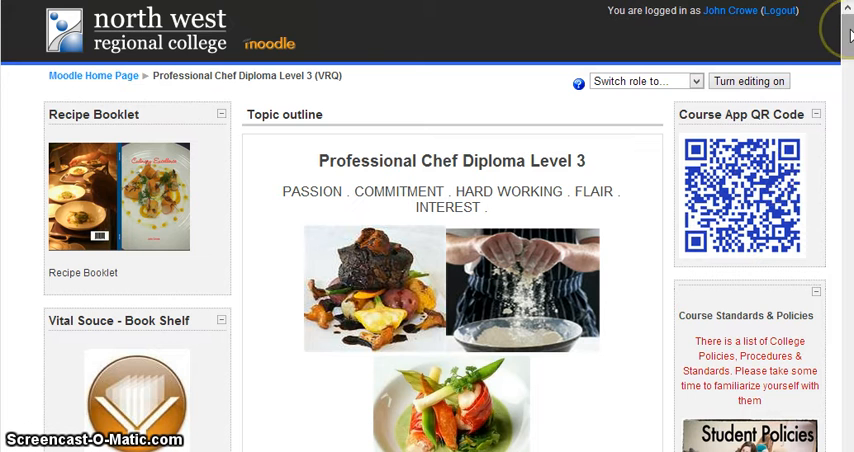
{"action": "scroll", "scroll_direction": "down", "scroll_amount": 3}
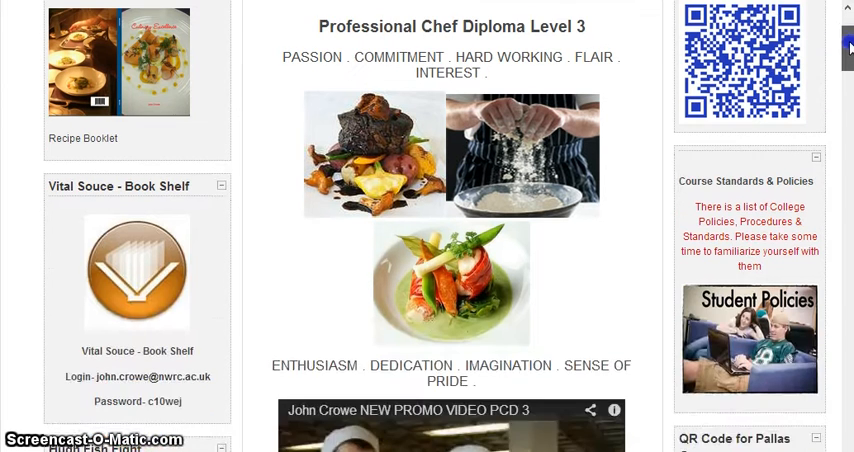
{"action": "scroll", "scroll_direction": "up", "scroll_amount": 3}
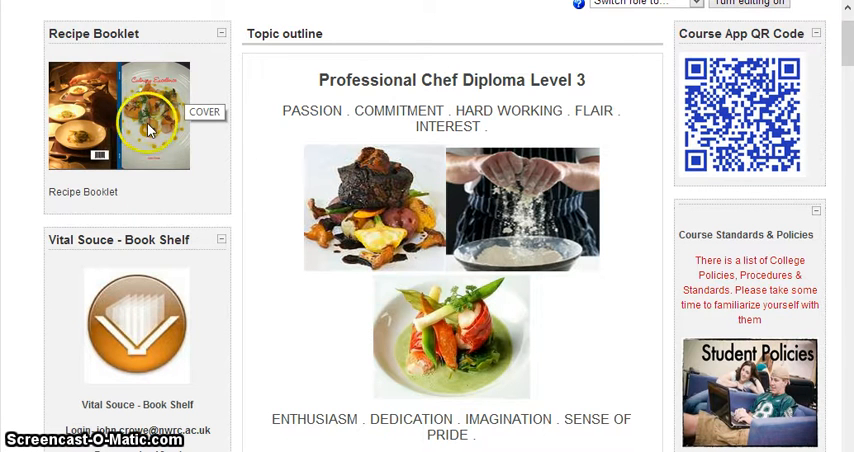
{"action": "mouse_move", "coordinate": [145, 150]}
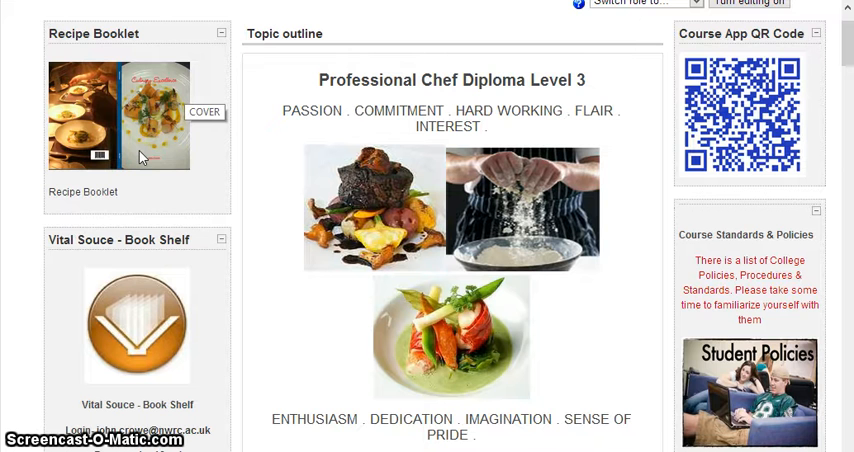
{"action": "mouse_move", "coordinate": [580, 215]}
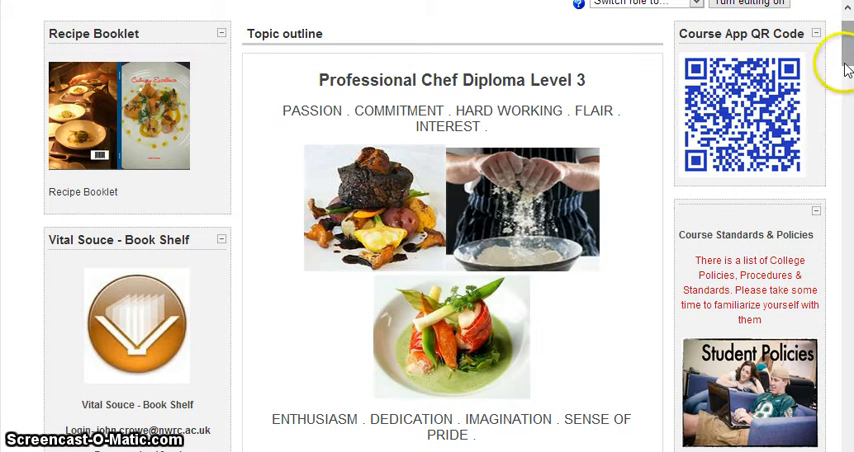
{"action": "scroll", "scroll_direction": "down", "scroll_amount": 3}
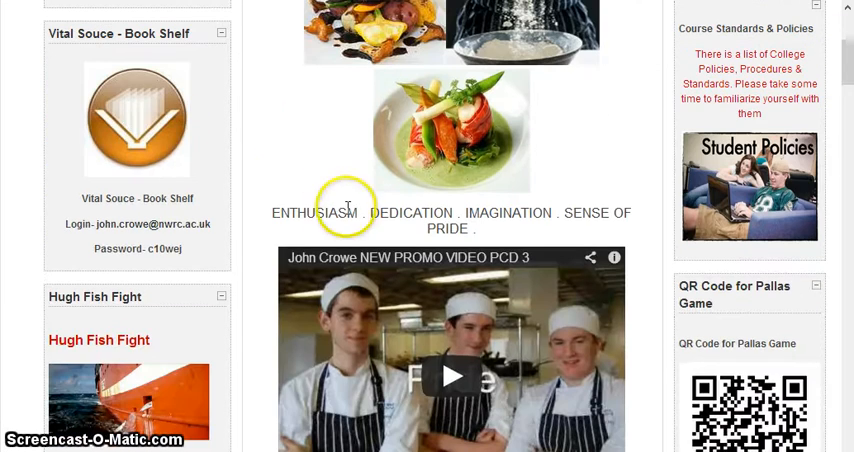
{"action": "mouse_move", "coordinate": [845, 88]}
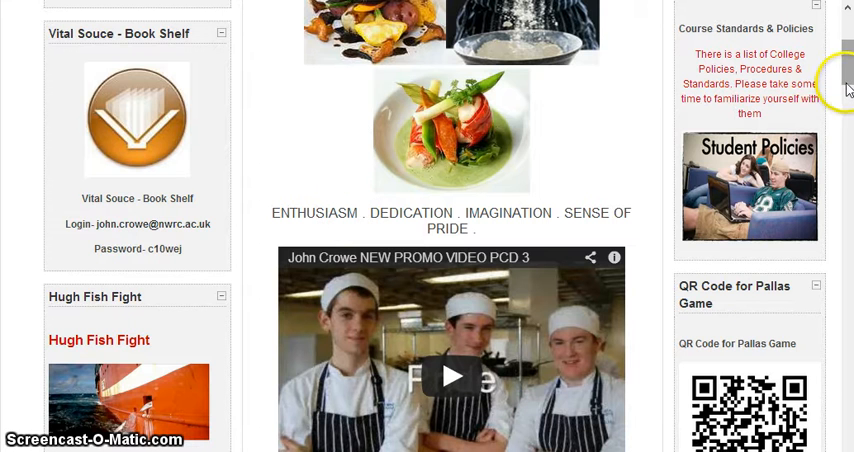
{"action": "scroll", "scroll_direction": "down", "scroll_amount": 3}
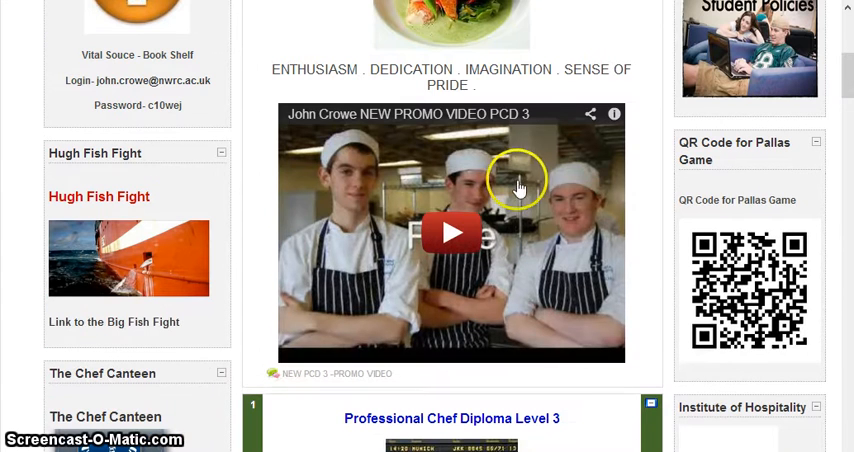
{"action": "mouse_move", "coordinate": [530, 333]}
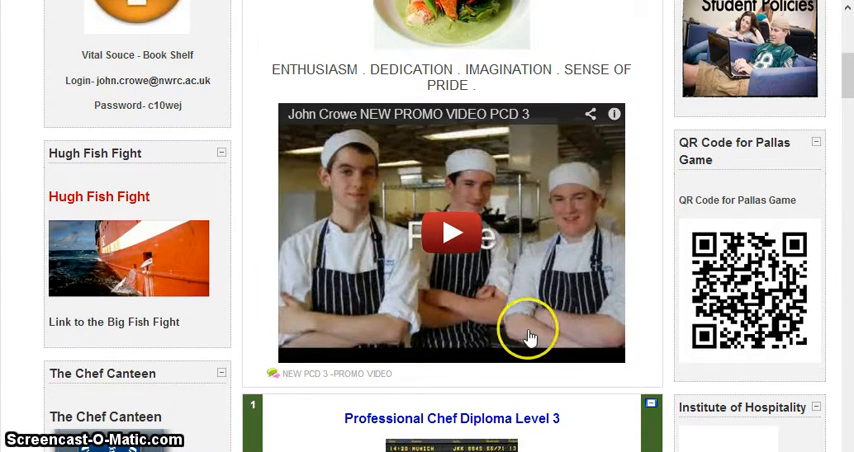
{"action": "mouse_move", "coordinate": [758, 368]}
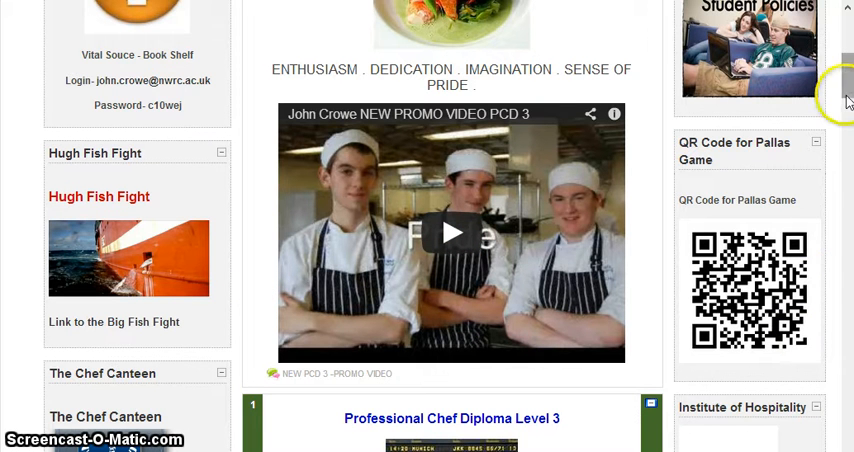
{"action": "scroll", "scroll_direction": "down", "scroll_amount": 3}
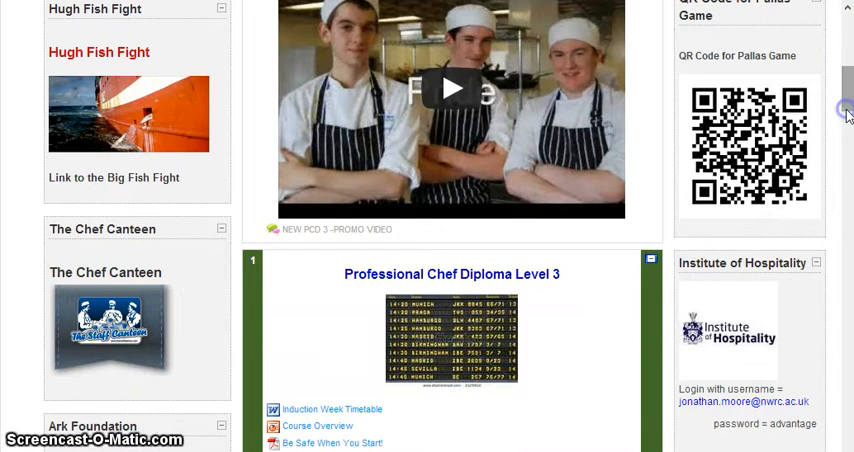
{"action": "scroll", "scroll_direction": "down", "scroll_amount": 3}
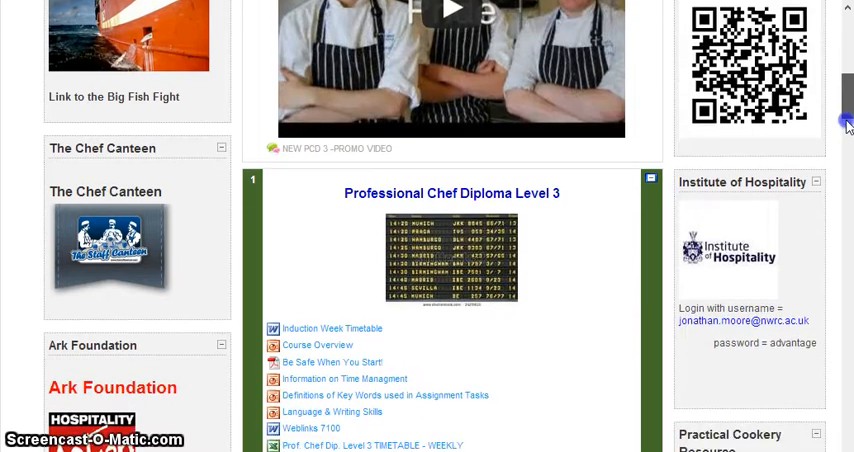
{"action": "scroll", "scroll_direction": "down", "scroll_amount": 3}
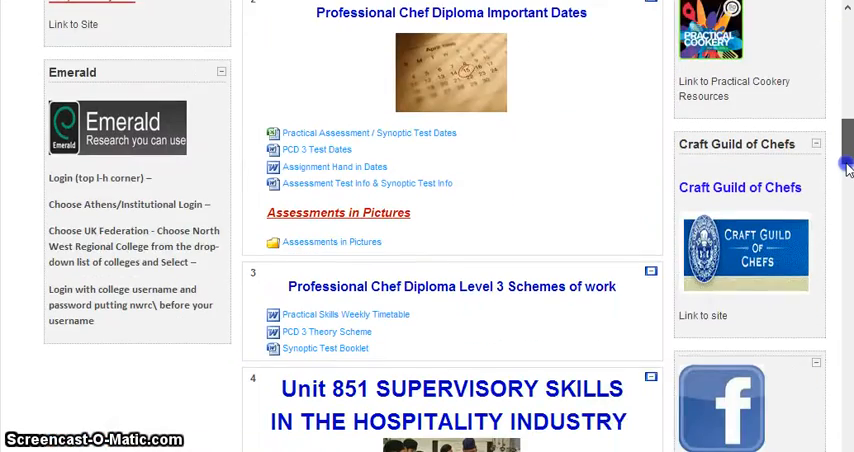
{"action": "scroll", "scroll_direction": "down", "scroll_amount": 3}
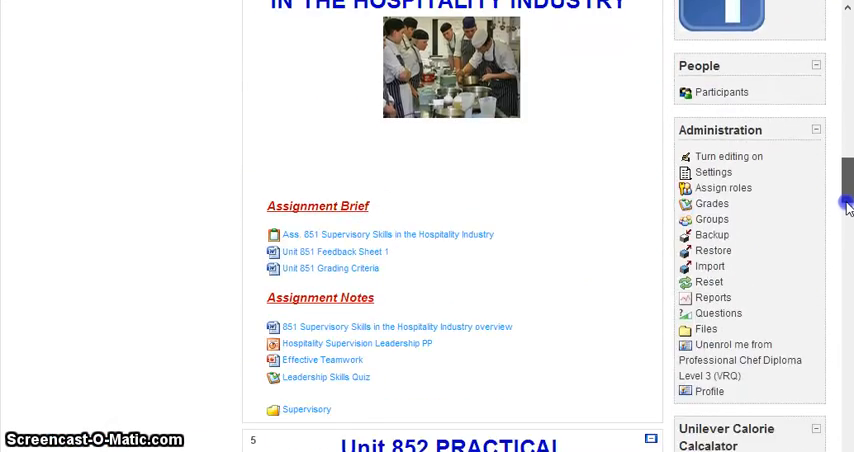
{"action": "scroll", "scroll_direction": "down", "scroll_amount": 3}
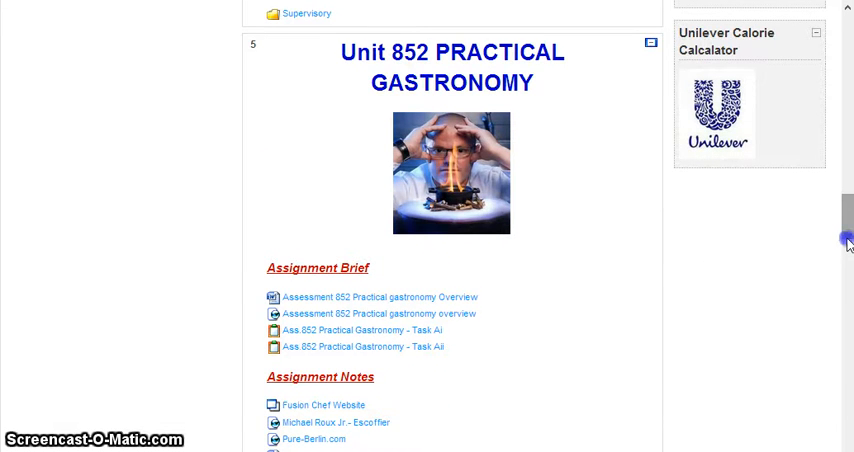
{"action": "scroll", "scroll_direction": "down", "scroll_amount": 3}
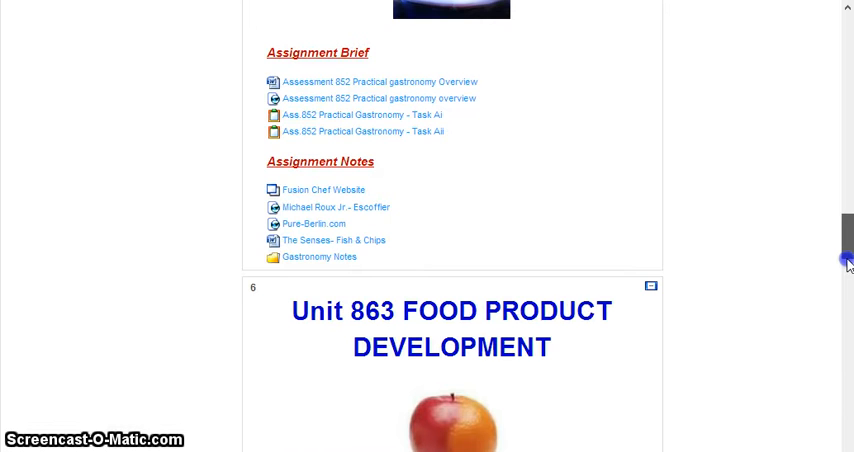
{"action": "scroll", "scroll_direction": "down", "scroll_amount": 3}
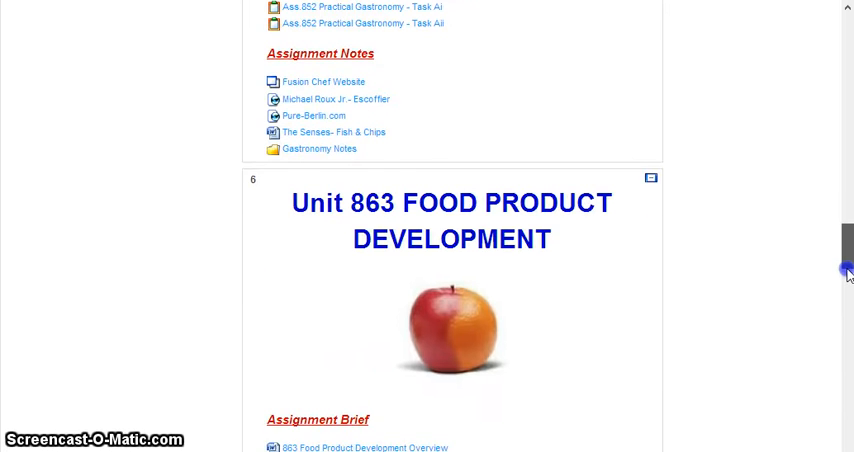
{"action": "scroll", "scroll_direction": "down", "scroll_amount": 3}
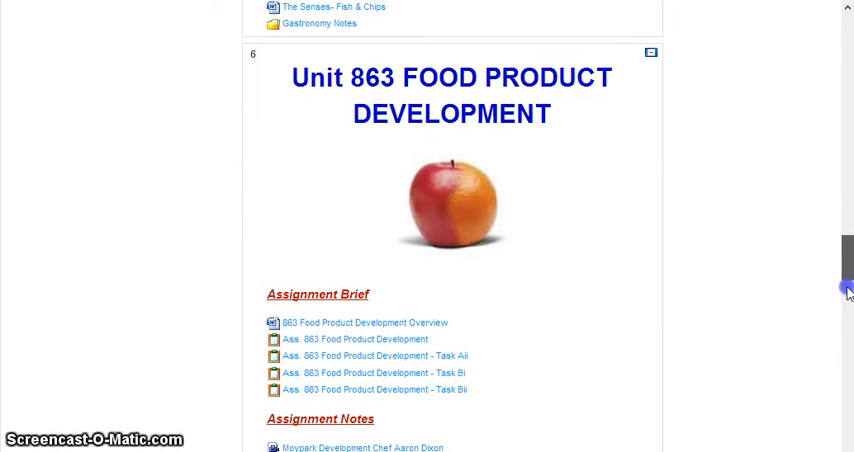
{"action": "scroll", "scroll_direction": "down", "scroll_amount": 3}
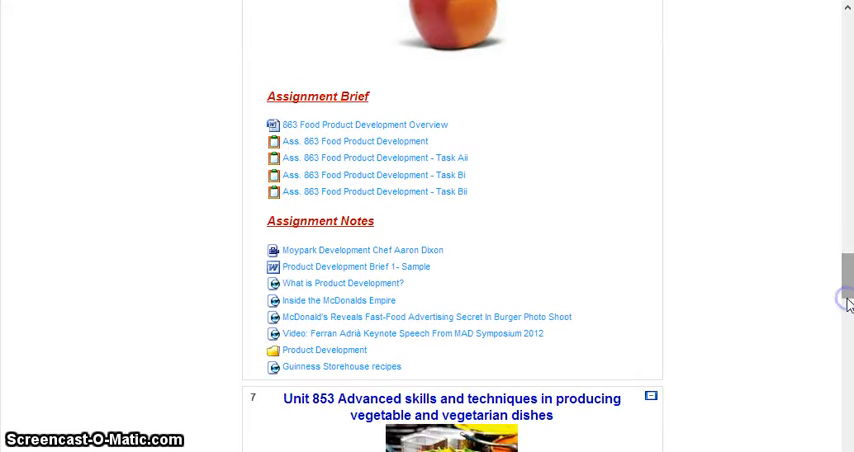
{"action": "scroll", "scroll_direction": "down", "scroll_amount": 3}
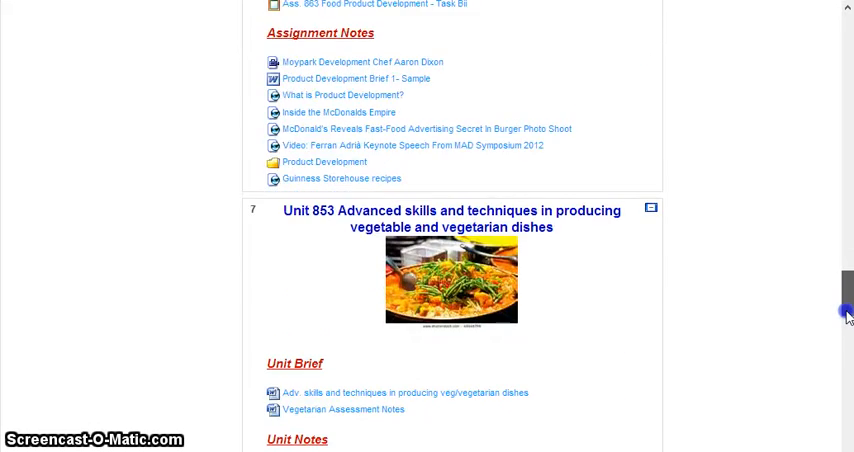
{"action": "scroll", "scroll_direction": "down", "scroll_amount": 3}
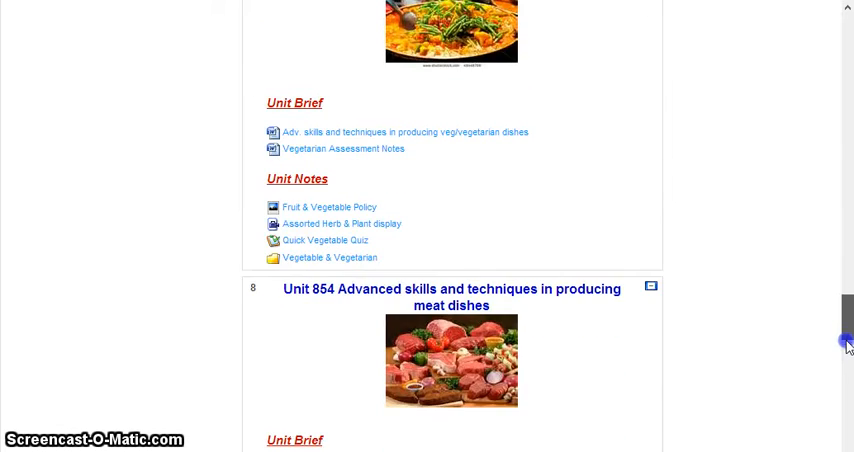
{"action": "scroll", "scroll_direction": "down", "scroll_amount": 3}
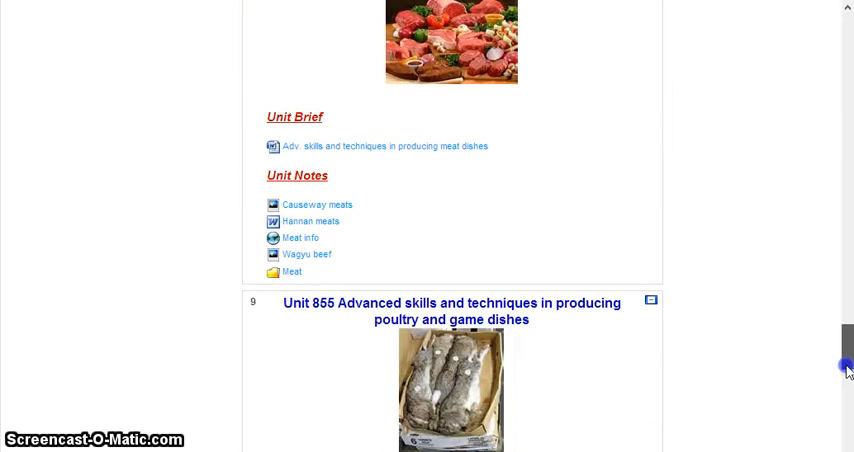
{"action": "scroll", "scroll_direction": "down", "scroll_amount": 3}
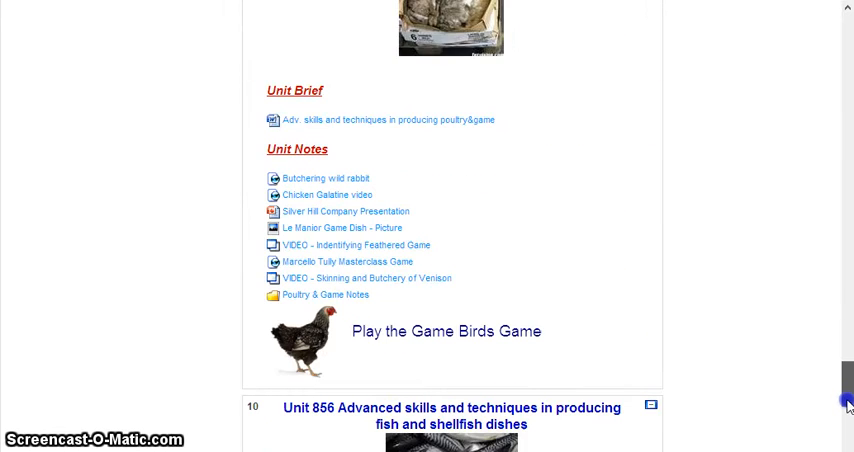
{"action": "scroll", "scroll_direction": "down", "scroll_amount": 3}
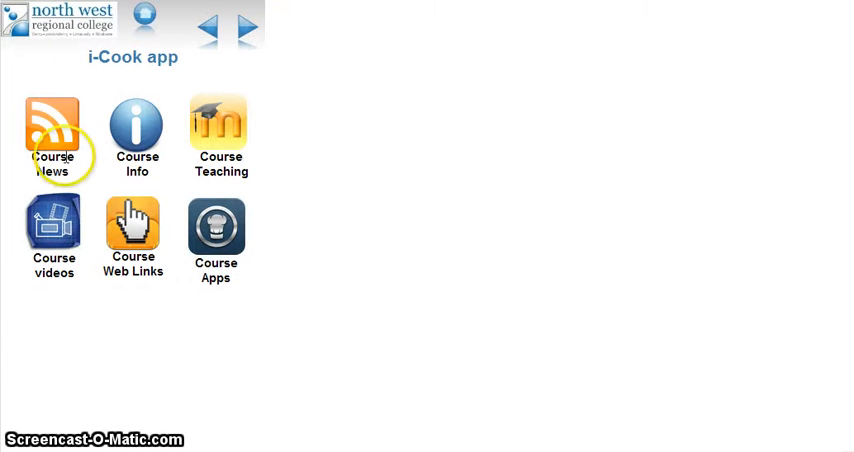
{"action": "mouse_move", "coordinate": [133, 230]}
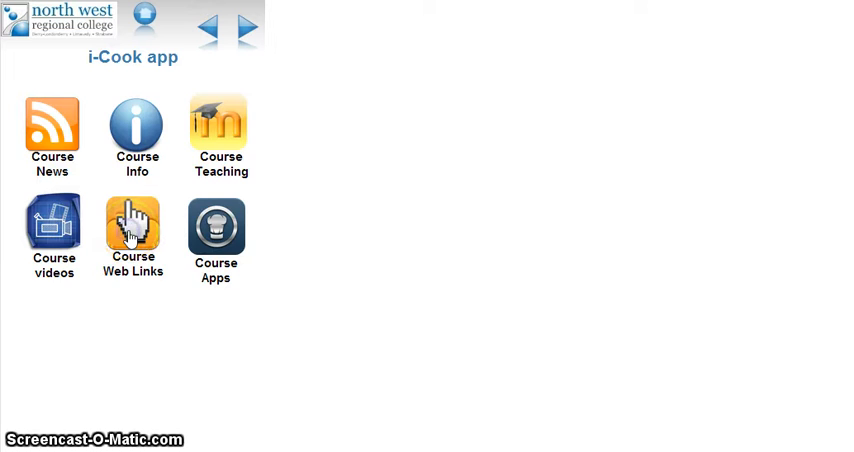
Step: Open Course Web Links, showing Social Media Links and Web information Links
{"action": "left_click", "coordinate": [133, 230]}
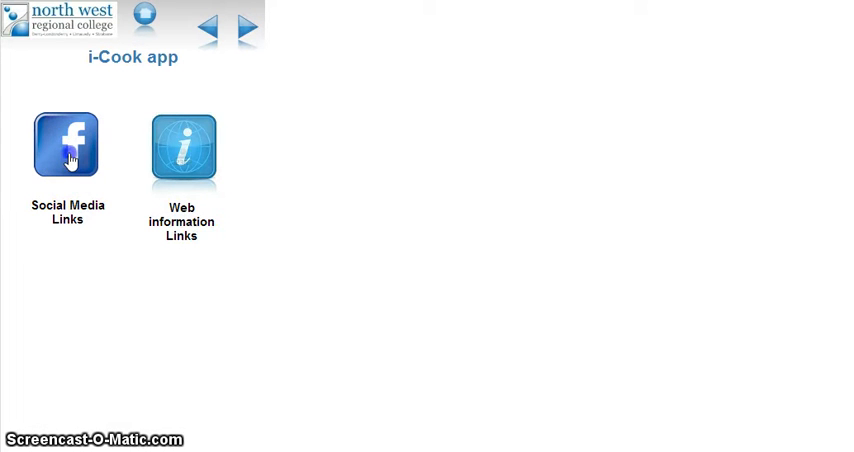
Step: Open the course's social media Facebook page and scroll through the dish photo posts
{"action": "left_click", "coordinate": [66, 145]}
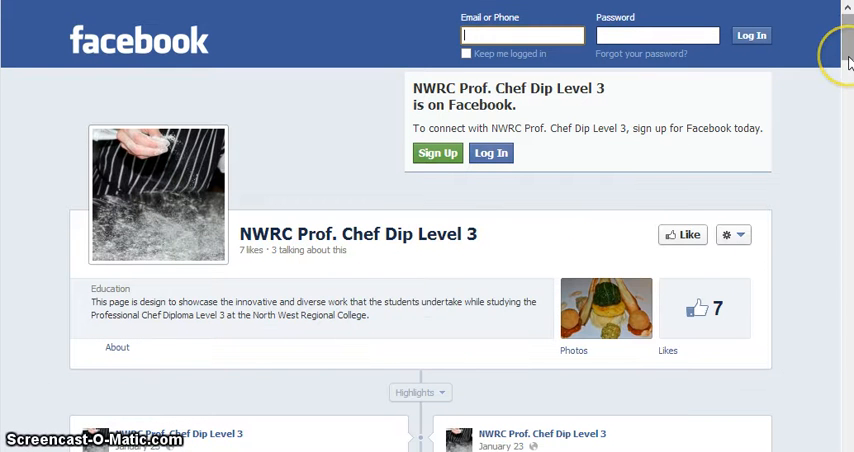
{"action": "scroll", "scroll_direction": "down", "scroll_amount": 3}
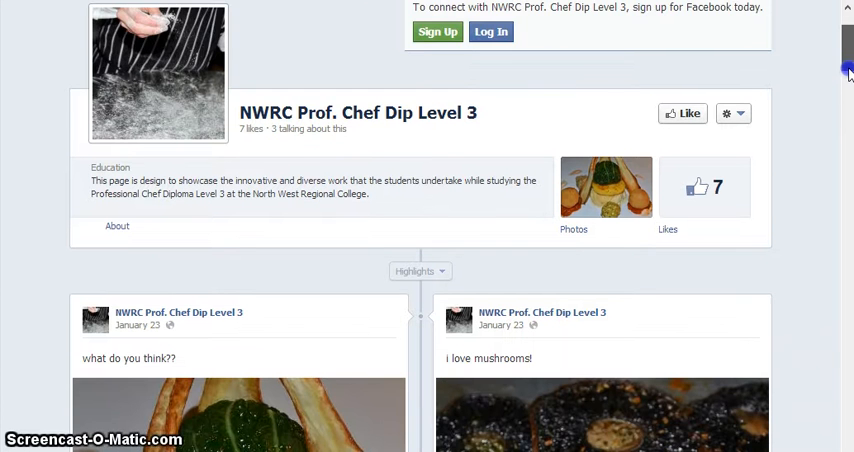
{"action": "scroll", "scroll_direction": "down", "scroll_amount": 3}
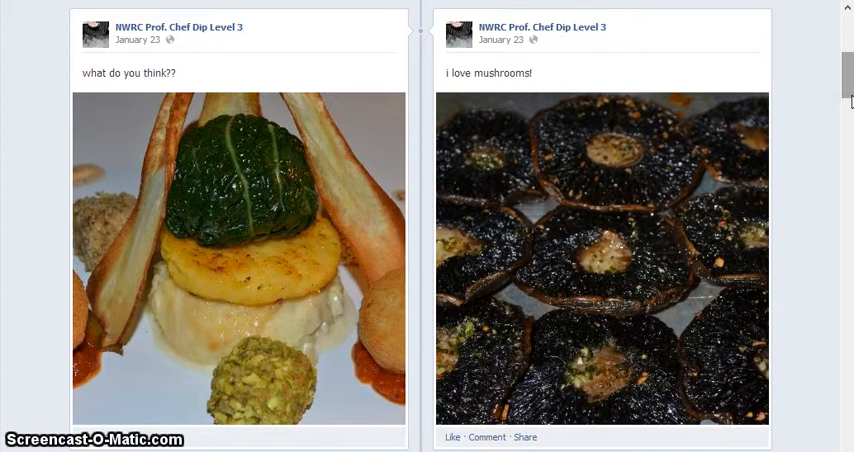
{"action": "scroll", "scroll_direction": "down", "scroll_amount": 3}
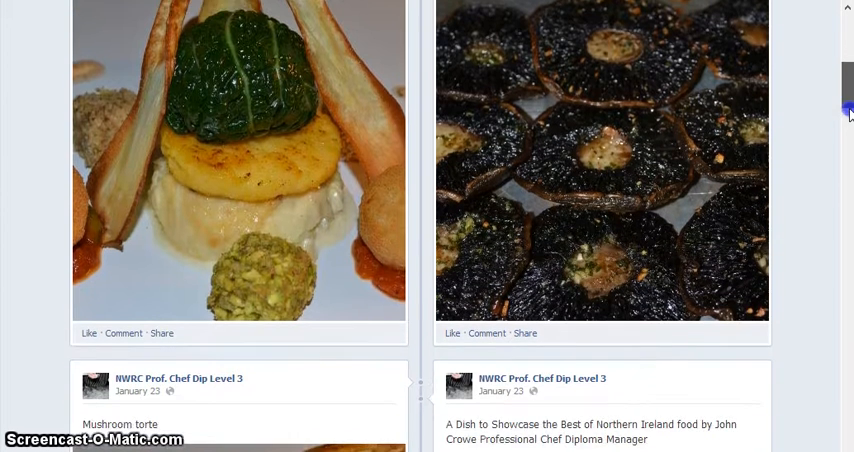
{"action": "scroll", "scroll_direction": "down", "scroll_amount": 3}
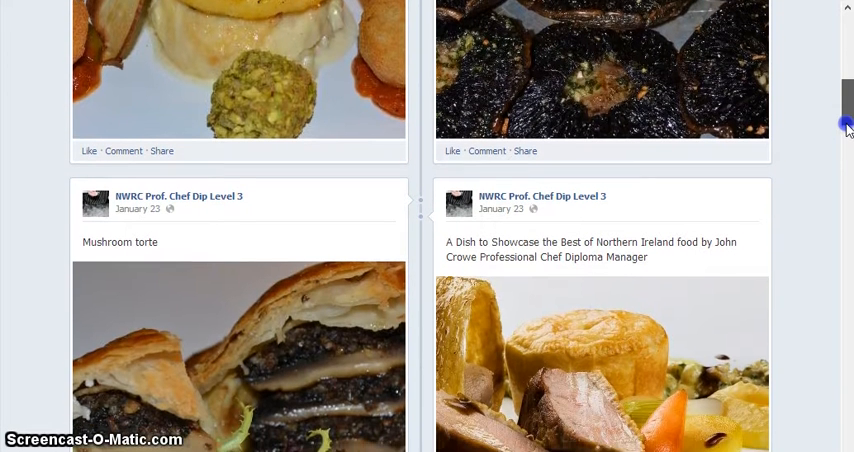
{"action": "scroll", "scroll_direction": "down", "scroll_amount": 3}
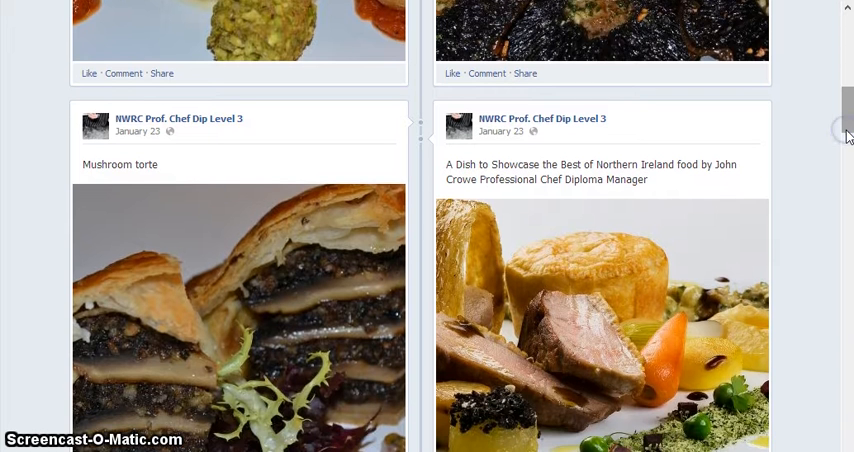
{"action": "scroll", "scroll_direction": "down", "scroll_amount": 3}
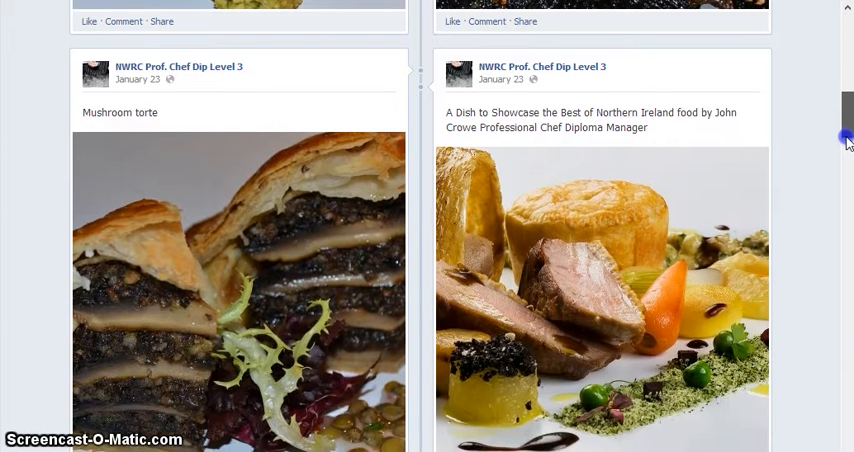
{"action": "scroll", "scroll_direction": "down", "scroll_amount": 3}
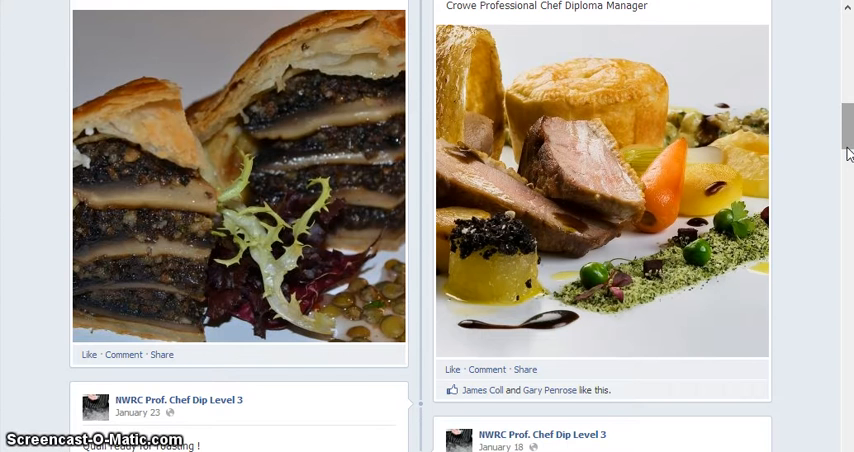
{"action": "scroll", "scroll_direction": "down", "scroll_amount": 3}
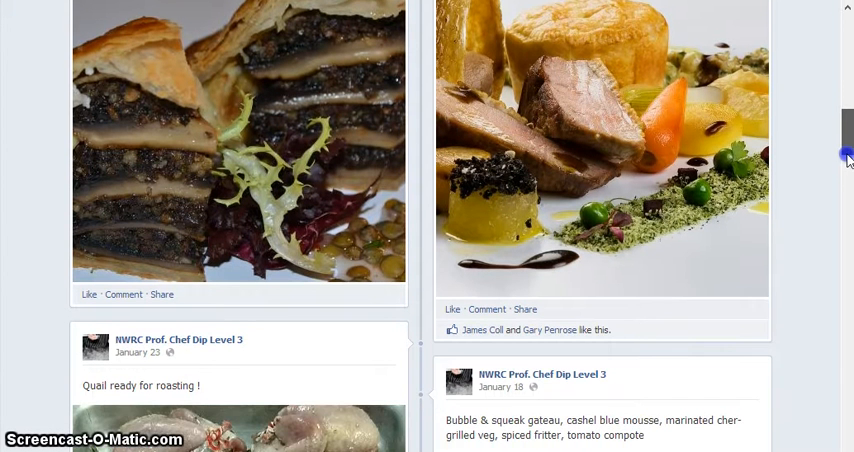
{"action": "scroll", "scroll_direction": "down", "scroll_amount": 3}
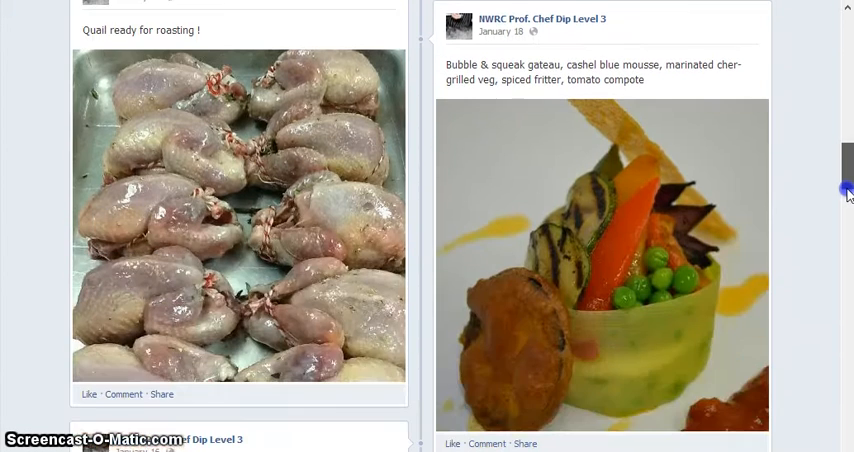
Step: Keep scrolling the timeline down to December 2012's Class of 2012/13 post
{"action": "scroll", "scroll_direction": "down", "scroll_amount": 3}
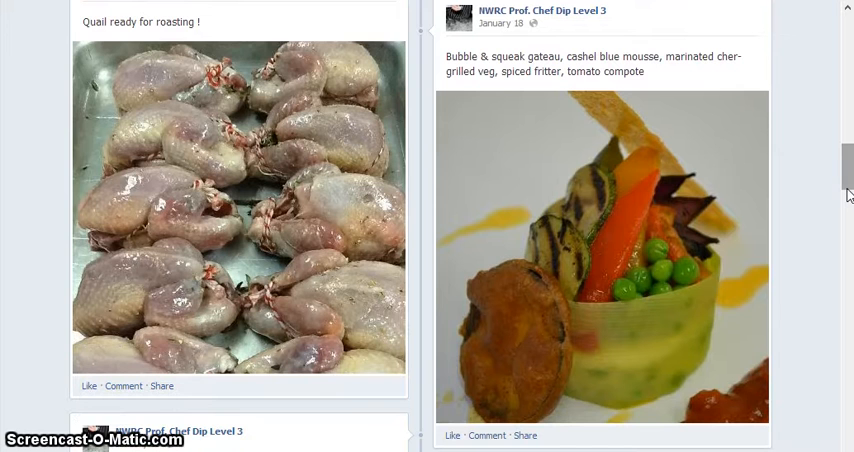
{"action": "scroll", "scroll_direction": "down", "scroll_amount": 3}
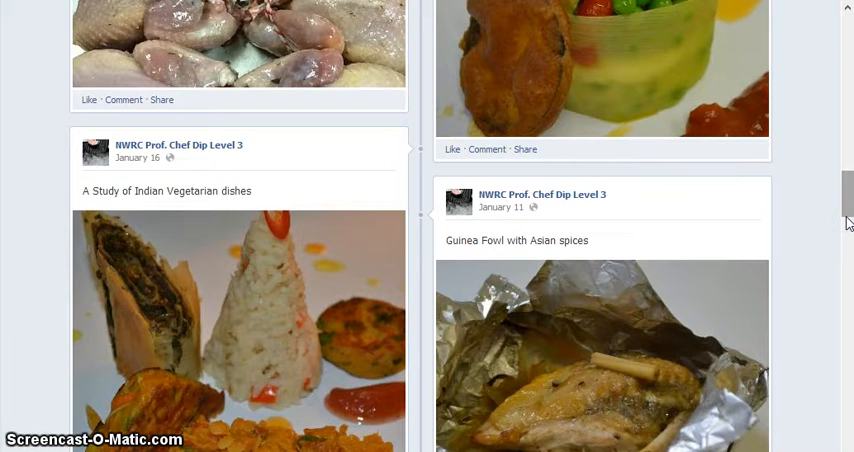
{"action": "scroll", "scroll_direction": "down", "scroll_amount": 3}
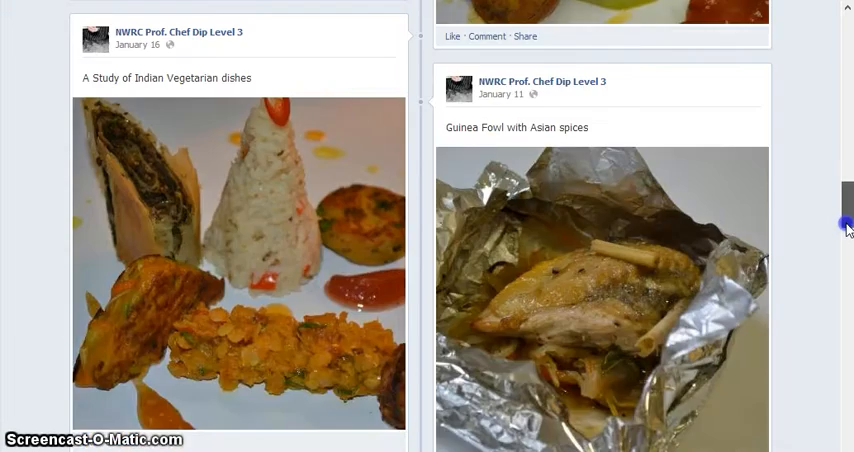
{"action": "scroll", "scroll_direction": "down", "scroll_amount": 3}
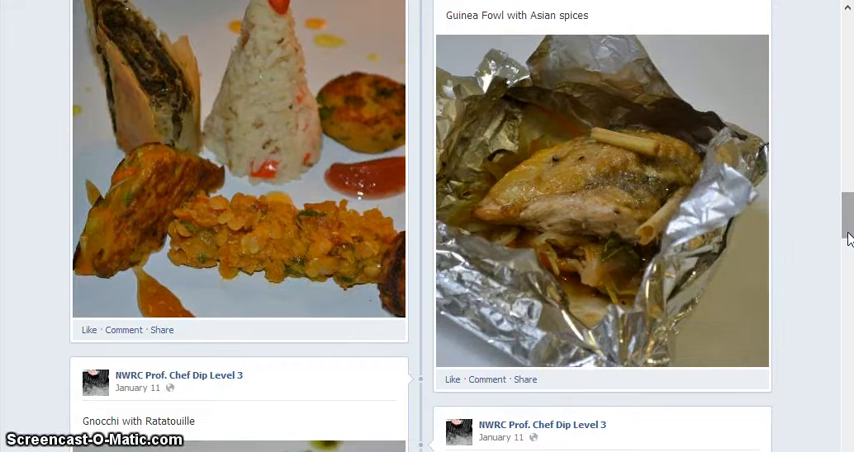
{"action": "scroll", "scroll_direction": "down", "scroll_amount": 3}
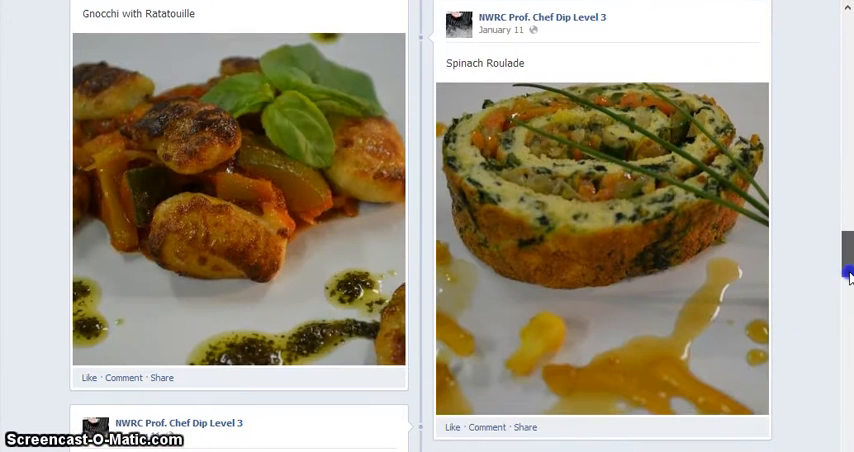
{"action": "scroll", "scroll_direction": "down", "scroll_amount": 3}
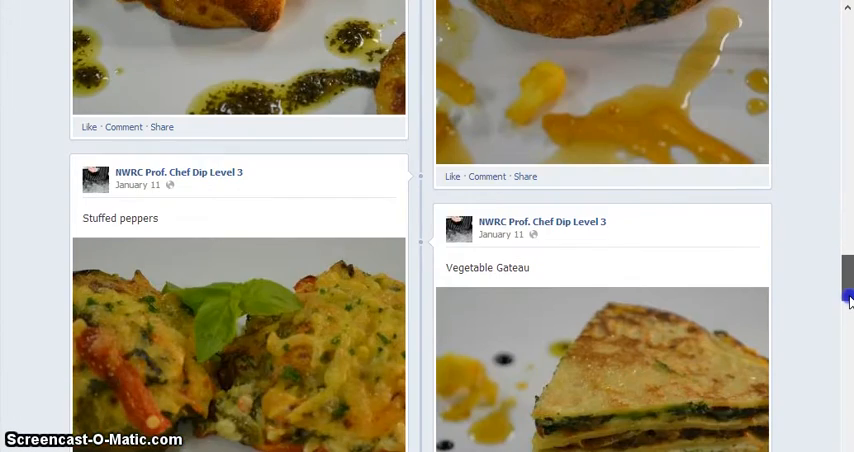
{"action": "scroll", "scroll_direction": "down", "scroll_amount": 3}
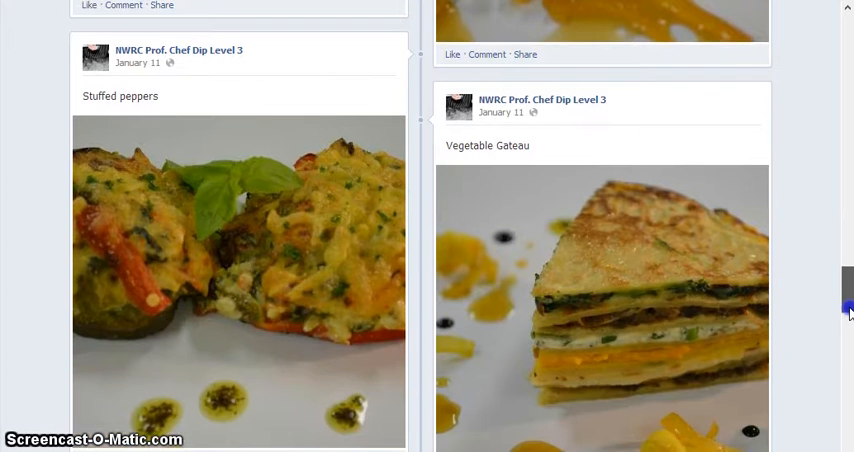
{"action": "scroll", "scroll_direction": "down", "scroll_amount": 3}
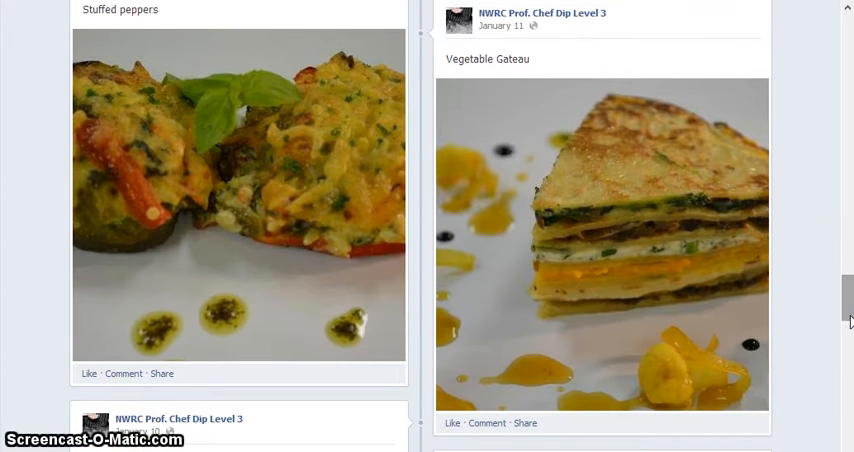
{"action": "scroll", "scroll_direction": "down", "scroll_amount": 3}
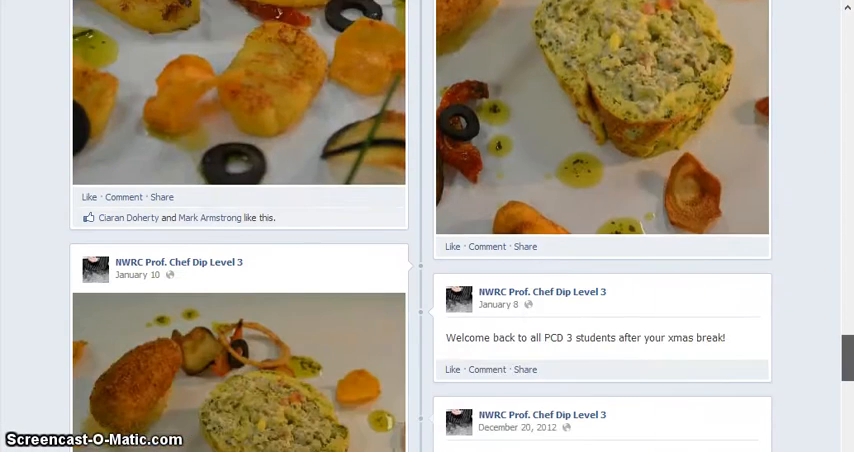
{"action": "scroll", "scroll_direction": "down", "scroll_amount": 3}
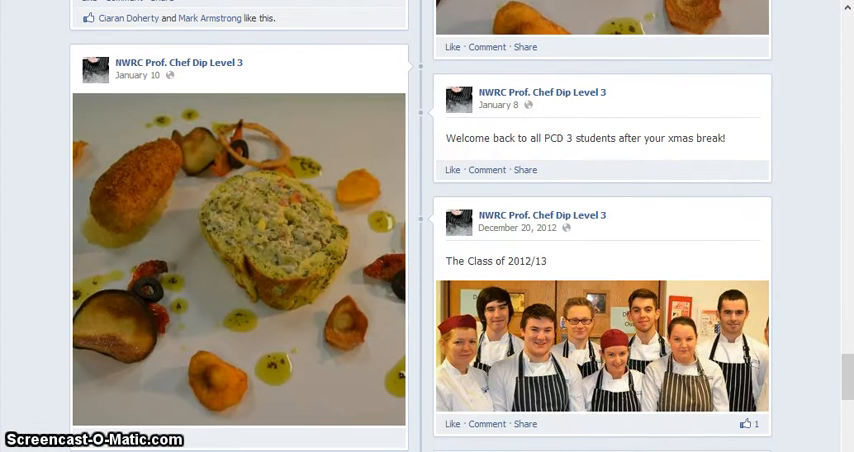
{"action": "mouse_move", "coordinate": [670, 318]}
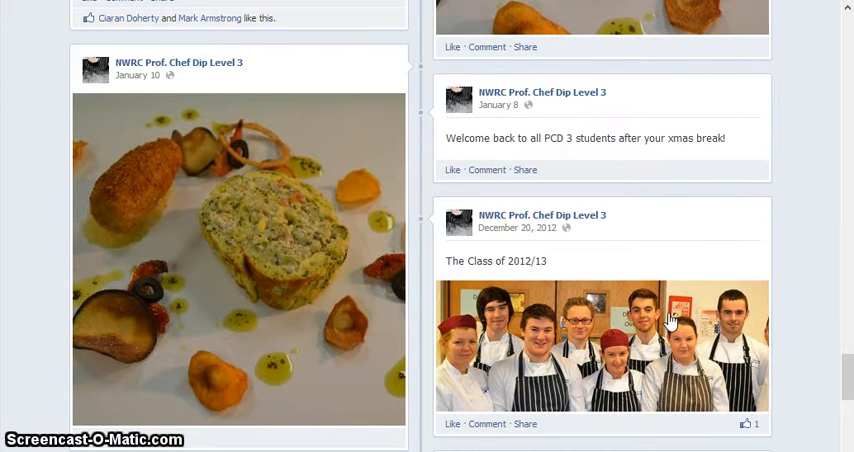
{"action": "mouse_move", "coordinate": [455, 103]}
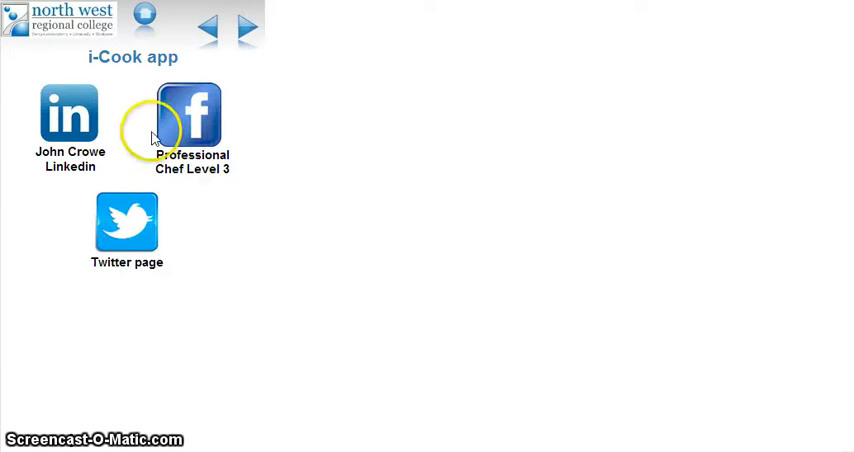
{"action": "mouse_move", "coordinate": [67, 118]}
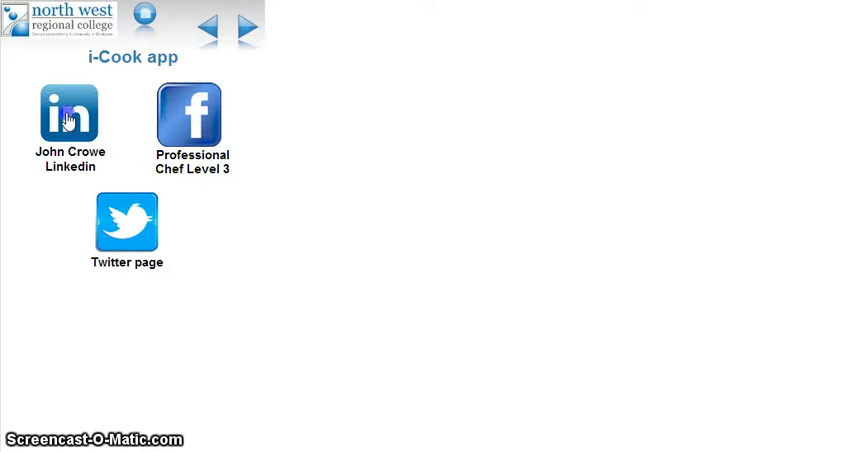
{"action": "left_click", "coordinate": [69, 114]}
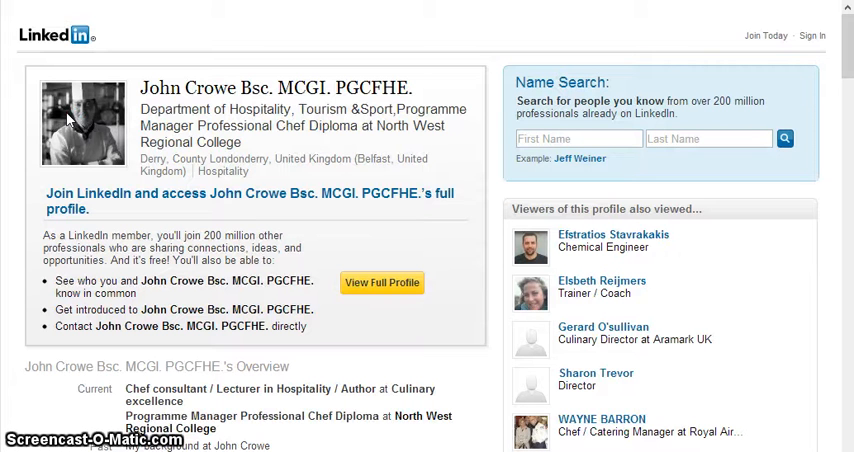
{"action": "mouse_move", "coordinate": [218, 63]}
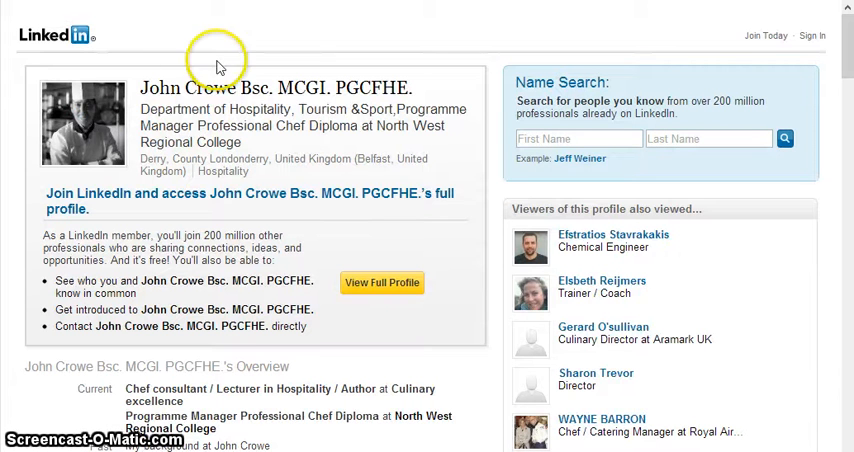
{"action": "mouse_move", "coordinate": [220, 52]}
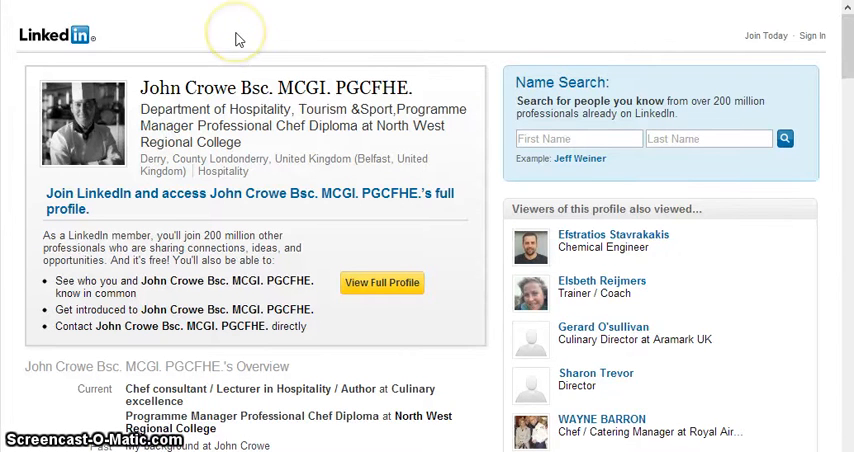
{"action": "mouse_move", "coordinate": [245, 28]}
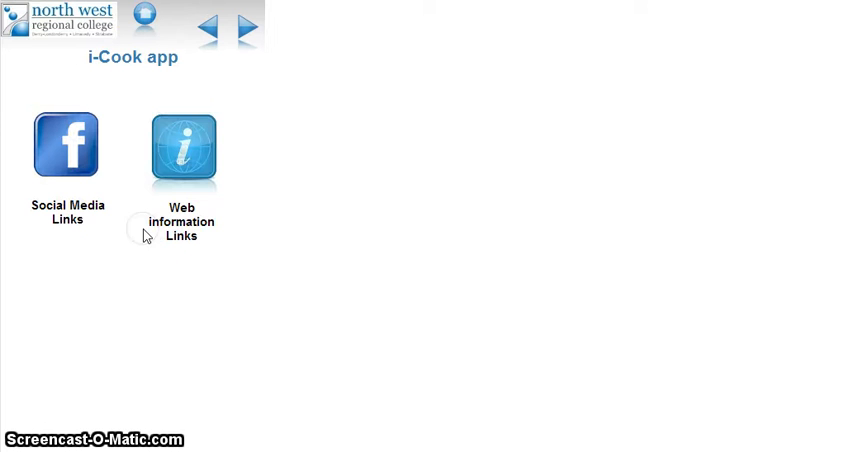
{"action": "left_click", "coordinate": [183, 147]}
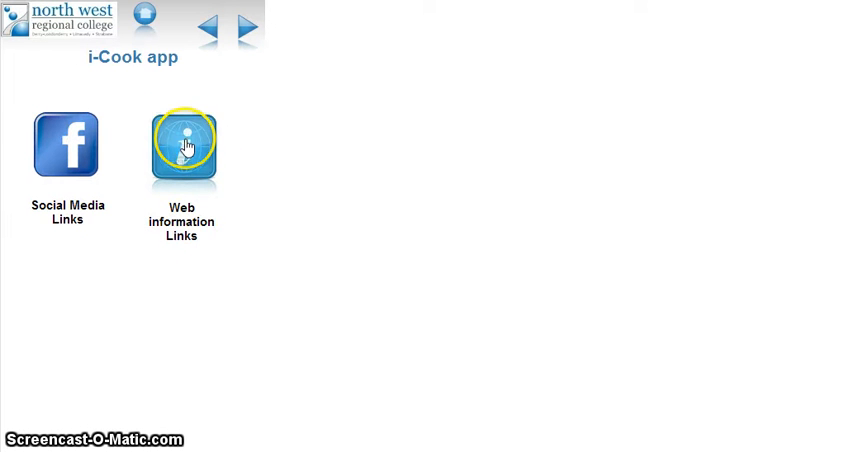
{"action": "left_click", "coordinate": [182, 145]}
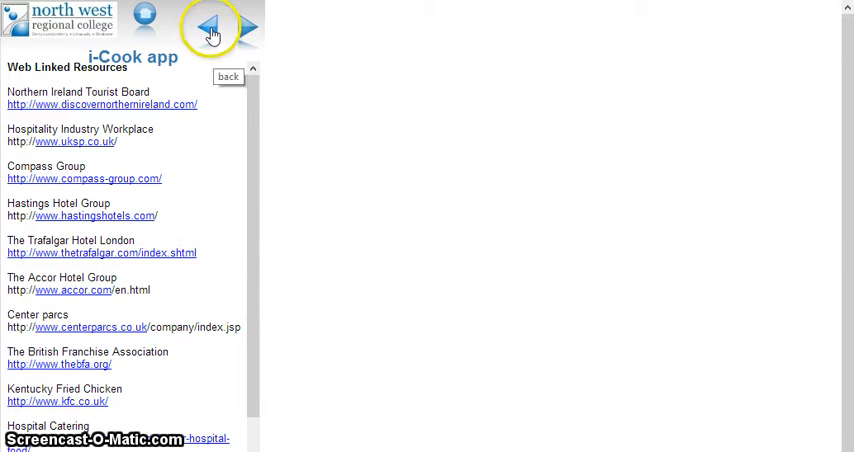
{"action": "left_click", "coordinate": [210, 28]}
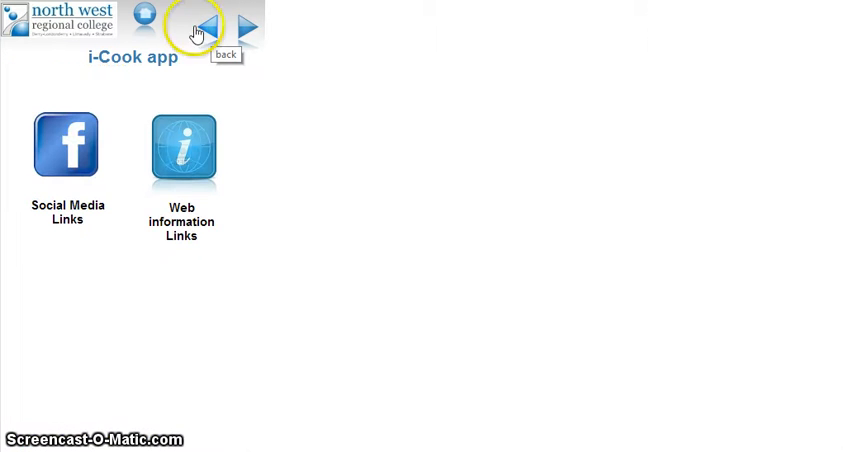
Step: Return to the main menu and open Course Apps listing Chef+, TED and Vitalsource
{"action": "left_click", "coordinate": [195, 25]}
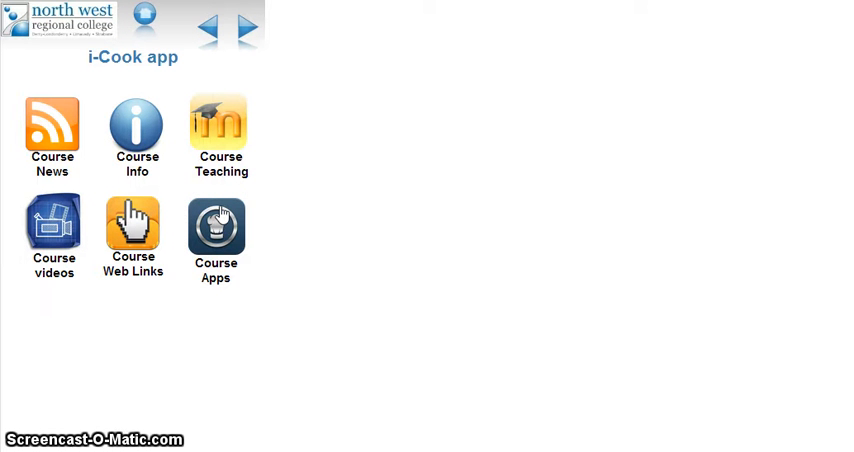
{"action": "left_click", "coordinate": [216, 225]}
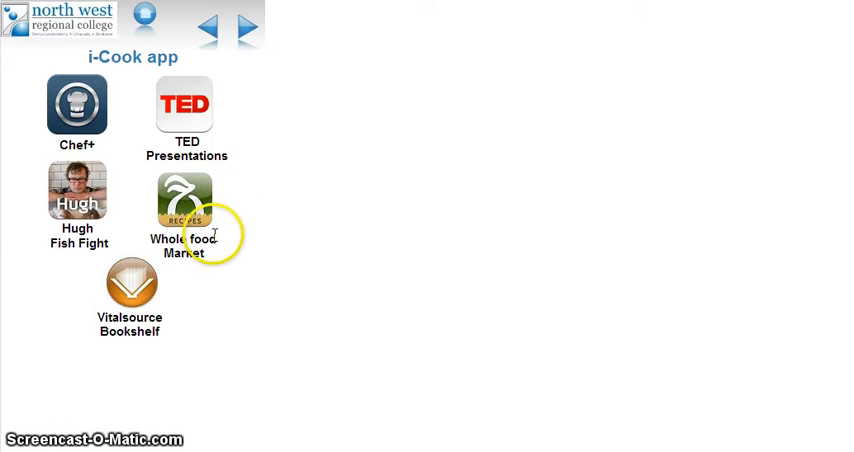
{"action": "mouse_move", "coordinate": [218, 284]}
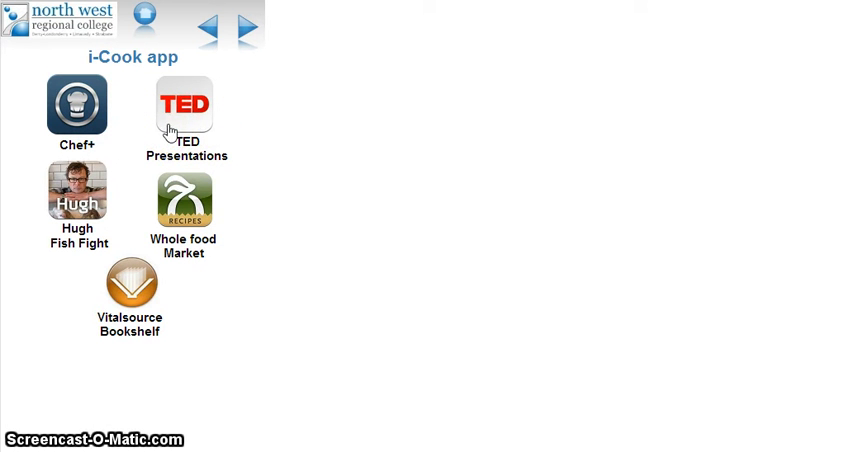
{"action": "mouse_move", "coordinate": [105, 198]}
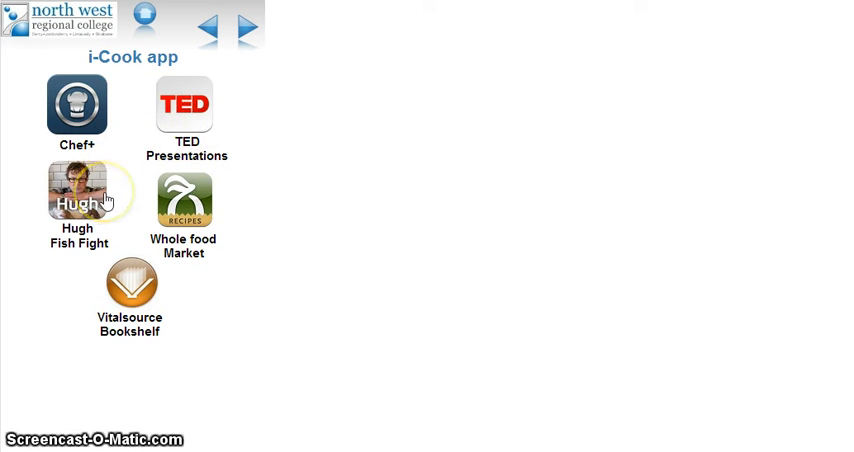
{"action": "mouse_move", "coordinate": [183, 210]}
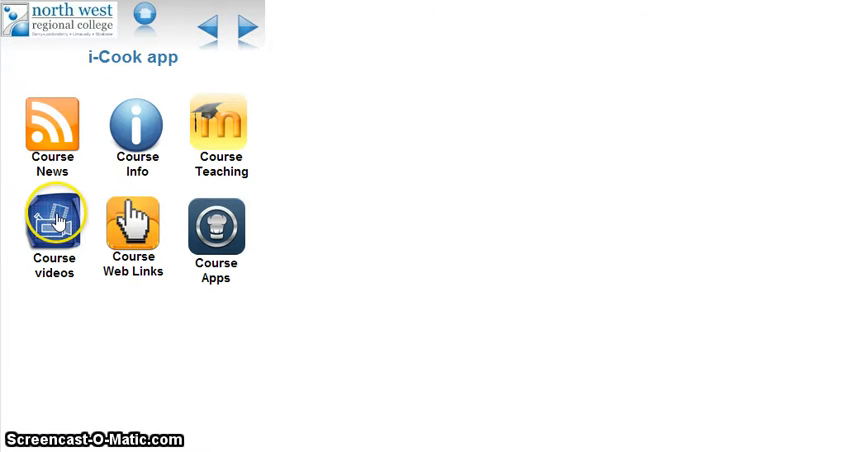
Step: View the other useful videos on game birds, venison butchering and quail deboning, then go back
{"action": "left_click", "coordinate": [52, 225]}
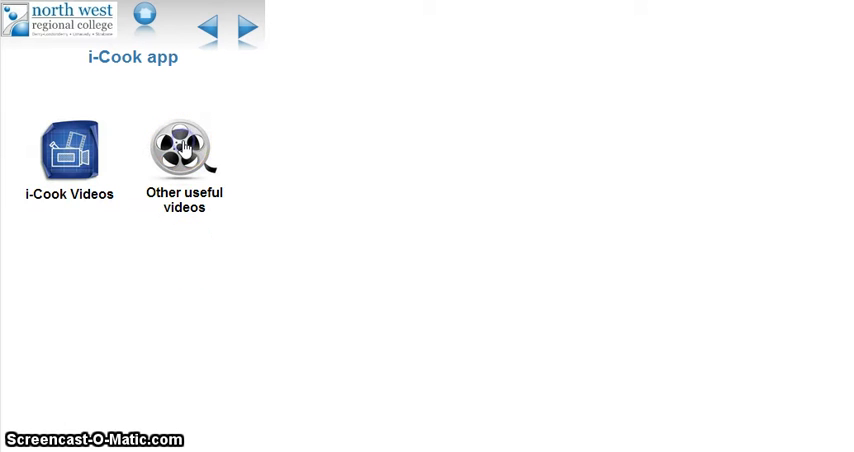
{"action": "left_click", "coordinate": [67, 148]}
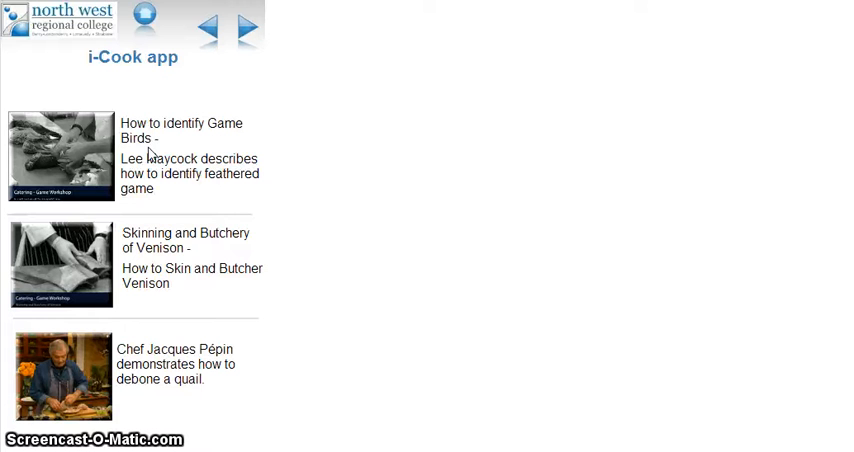
{"action": "mouse_move", "coordinate": [205, 28]}
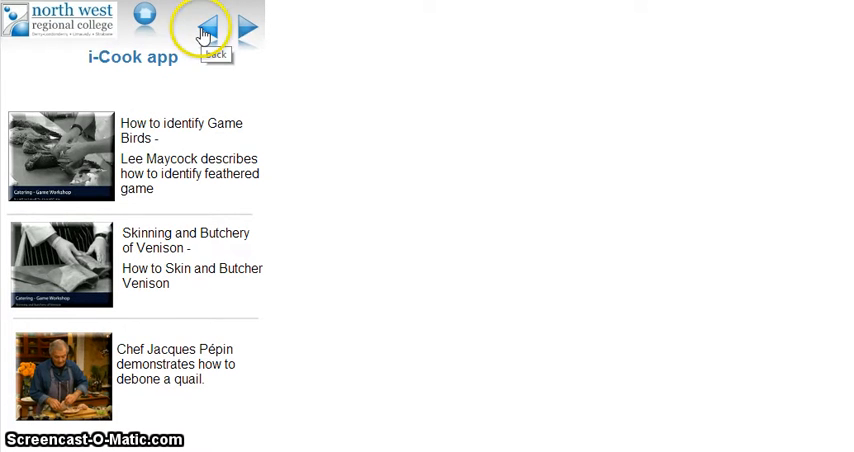
{"action": "left_click", "coordinate": [199, 25]}
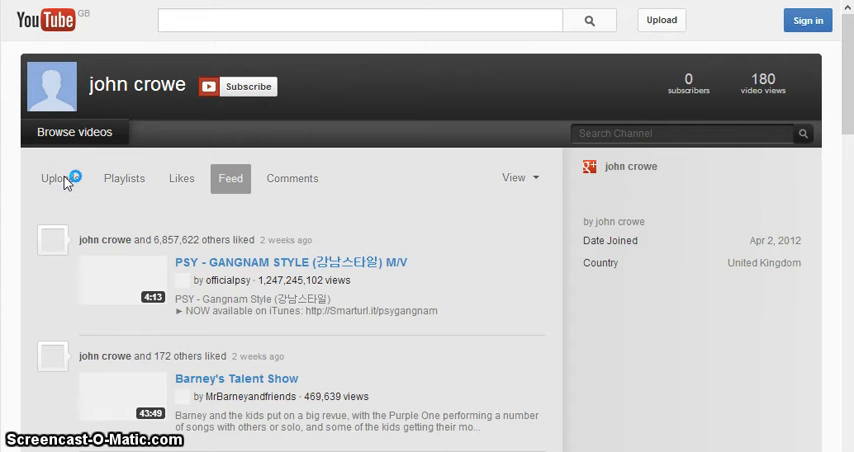
{"action": "left_click", "coordinate": [62, 178]}
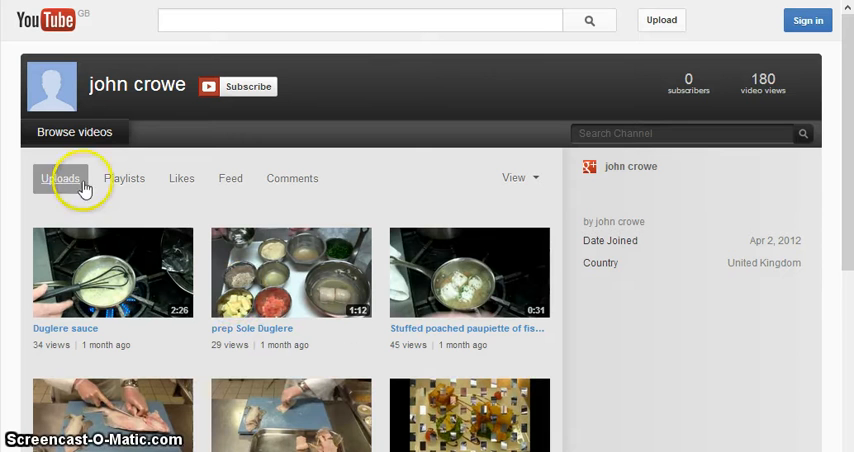
{"action": "mouse_move", "coordinate": [781, 362]}
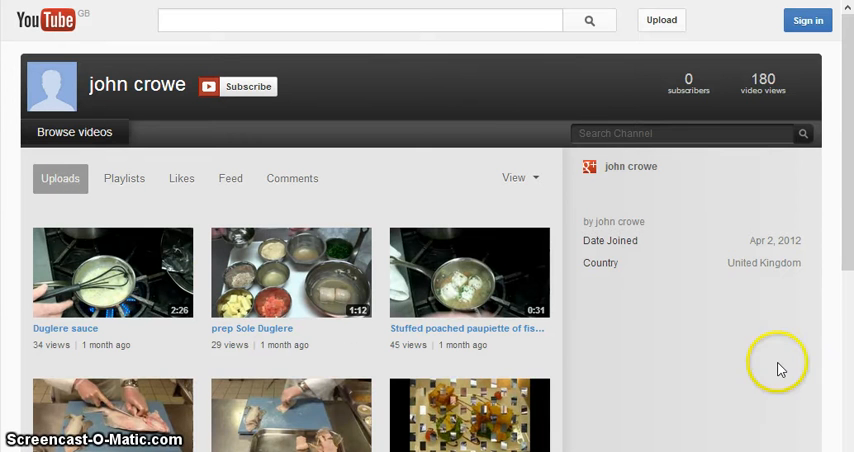
{"action": "mouse_move", "coordinate": [818, 322]}
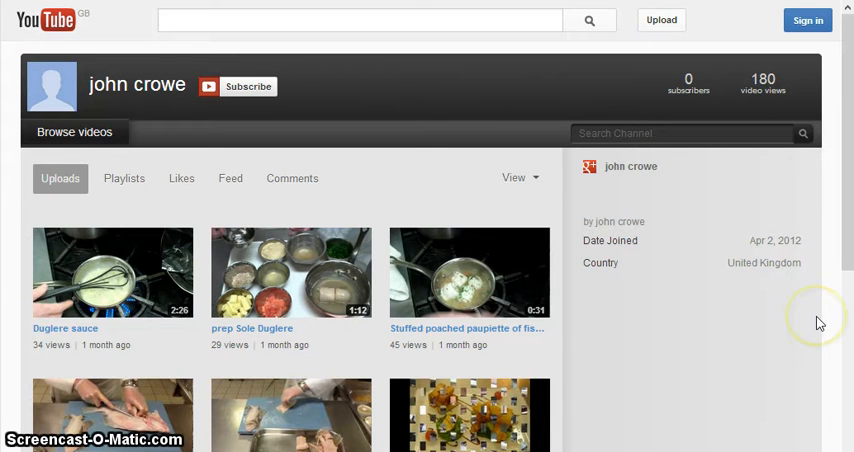
{"action": "mouse_move", "coordinate": [820, 322]}
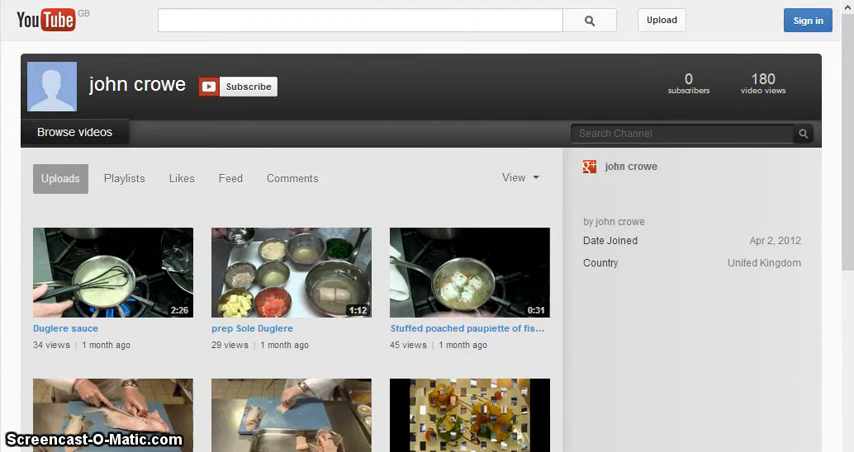
{"action": "left_click", "coordinate": [230, 178]}
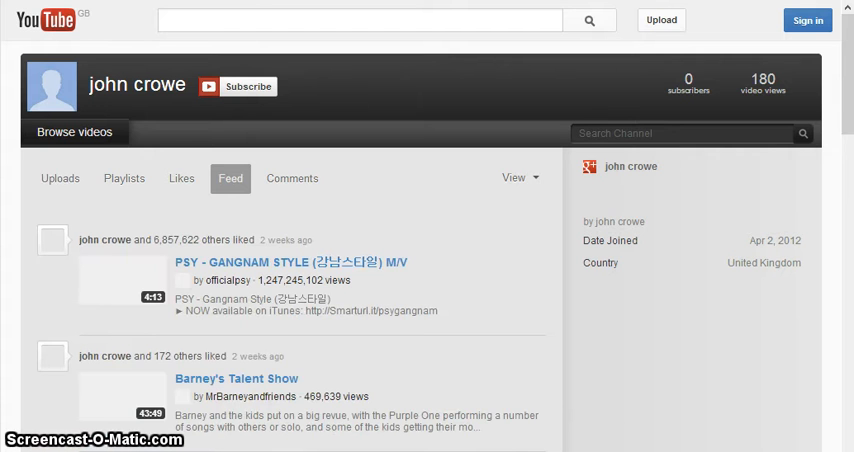